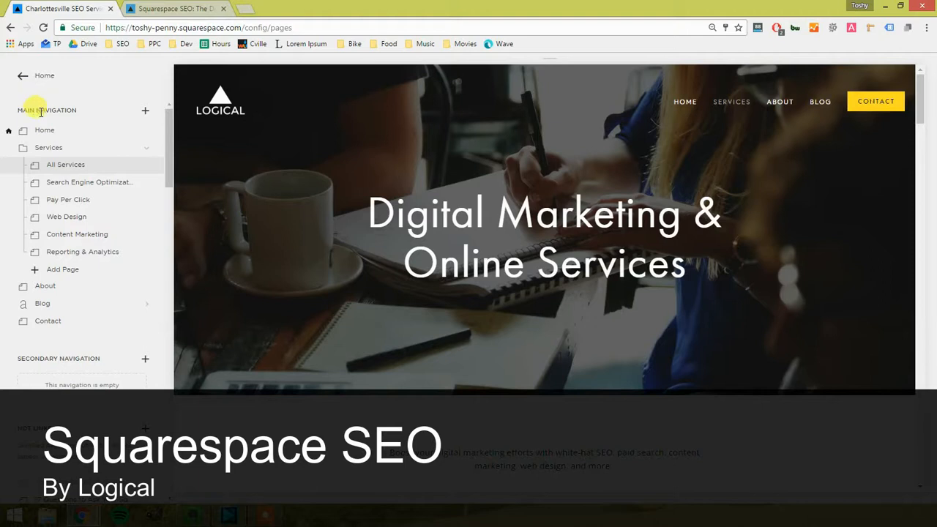
pyautogui.moveTo(45, 130)
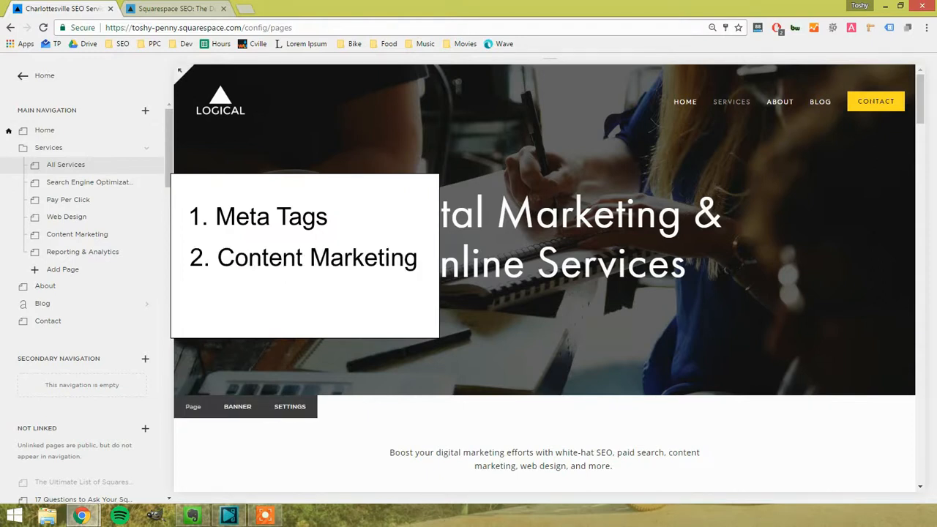
# Navigate from the main menu to Settings and the SEO panel with description and title formats
pyautogui.write('3. Link Building')
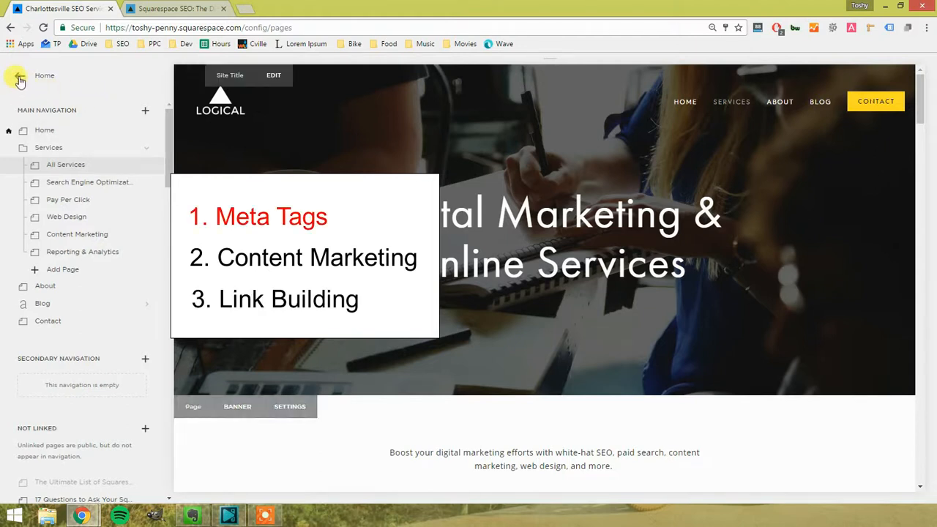
pyautogui.click(21, 79)
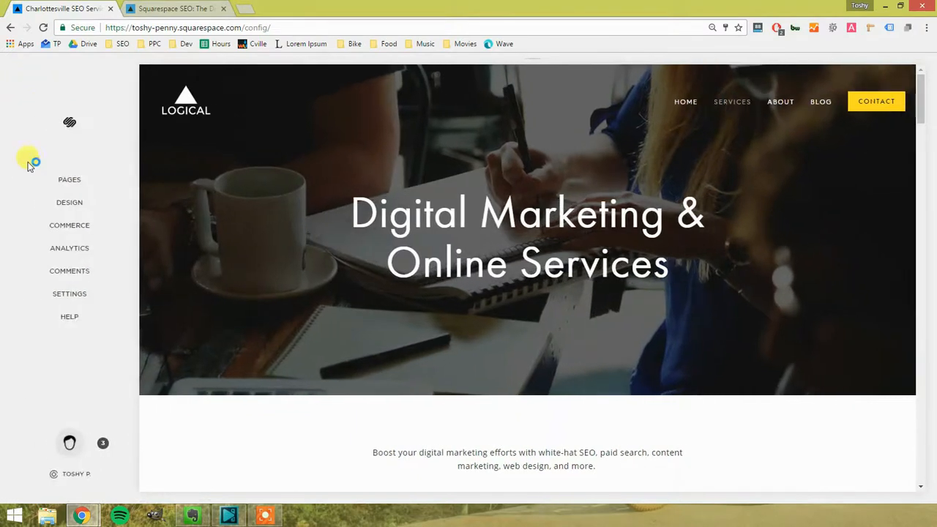
pyautogui.moveTo(69, 316)
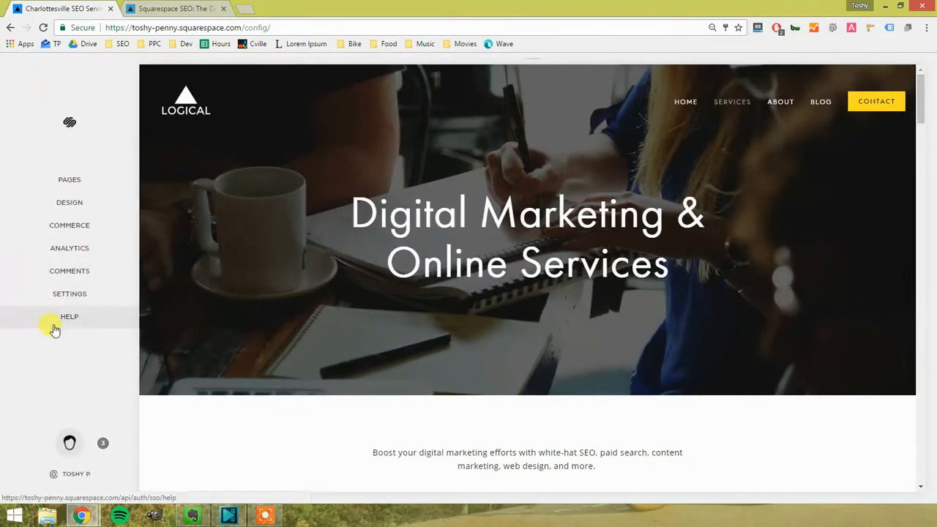
pyautogui.moveTo(69, 293)
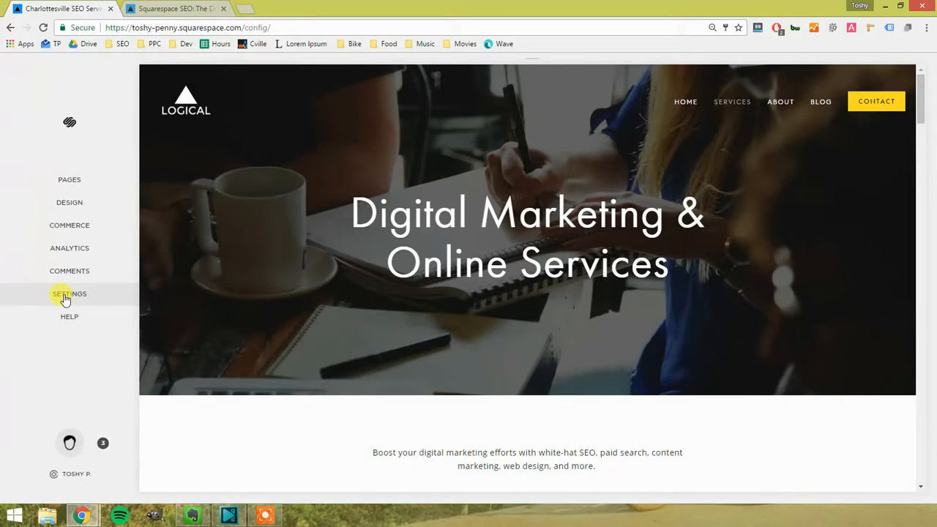
pyautogui.click(69, 293)
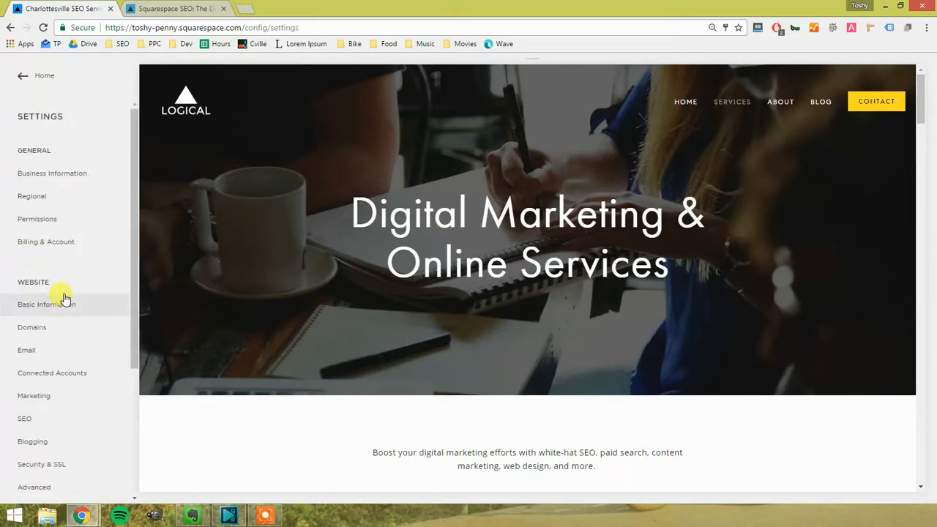
pyautogui.scroll(-3)
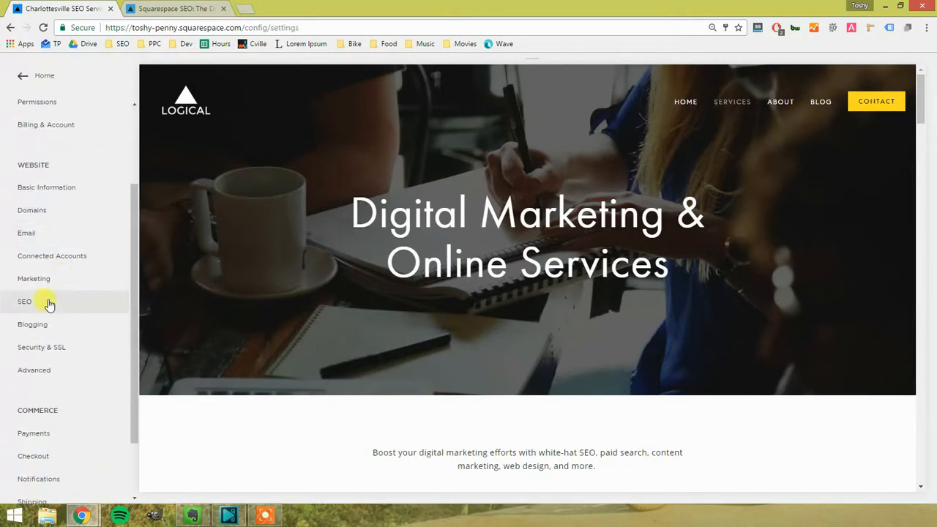
pyautogui.click(24, 301)
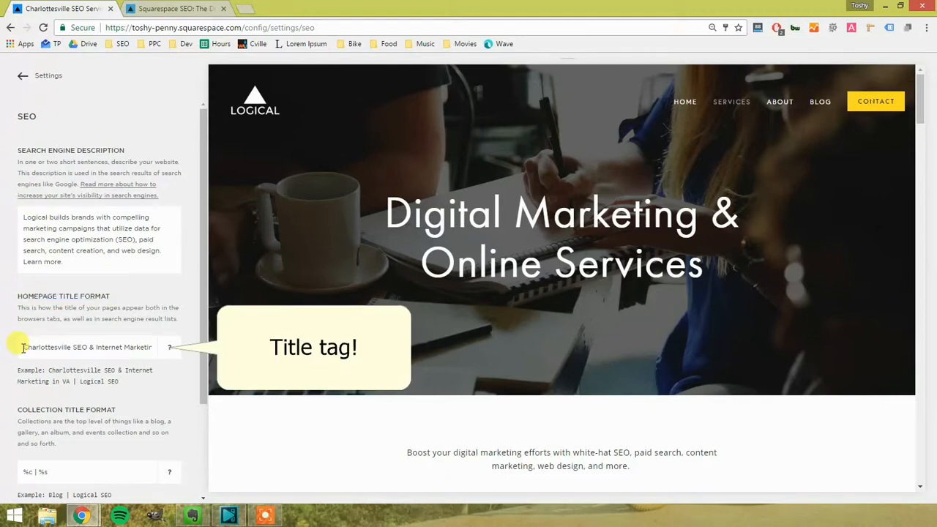
pyautogui.tripleClick(85, 346)
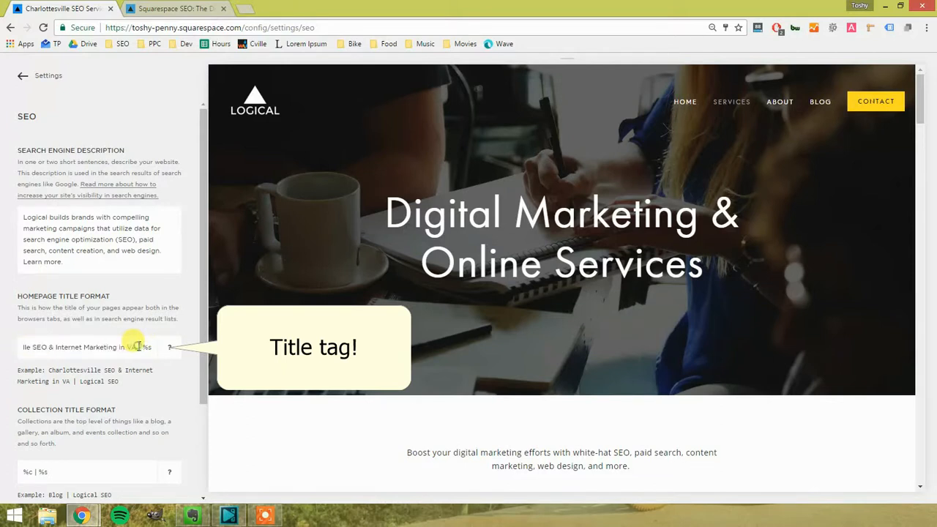
pyautogui.doubleClick(143, 347)
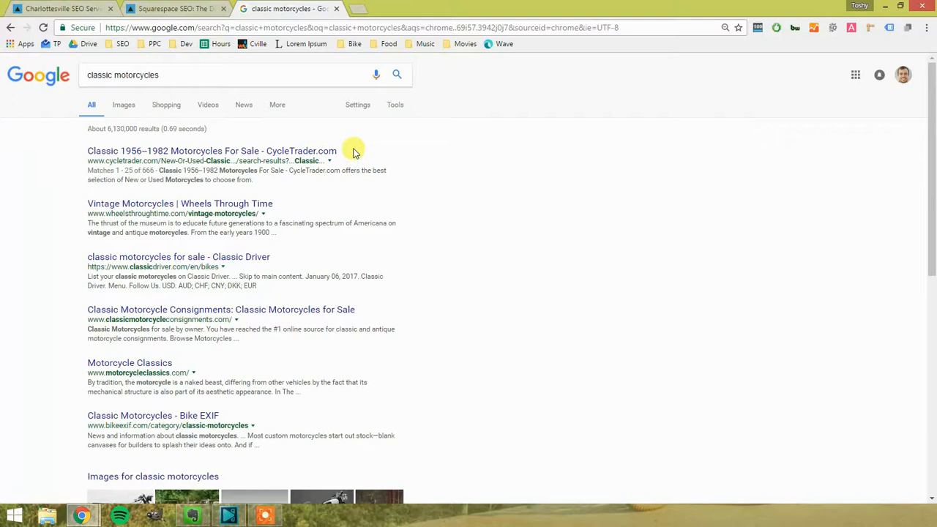
pyautogui.moveTo(91, 160)
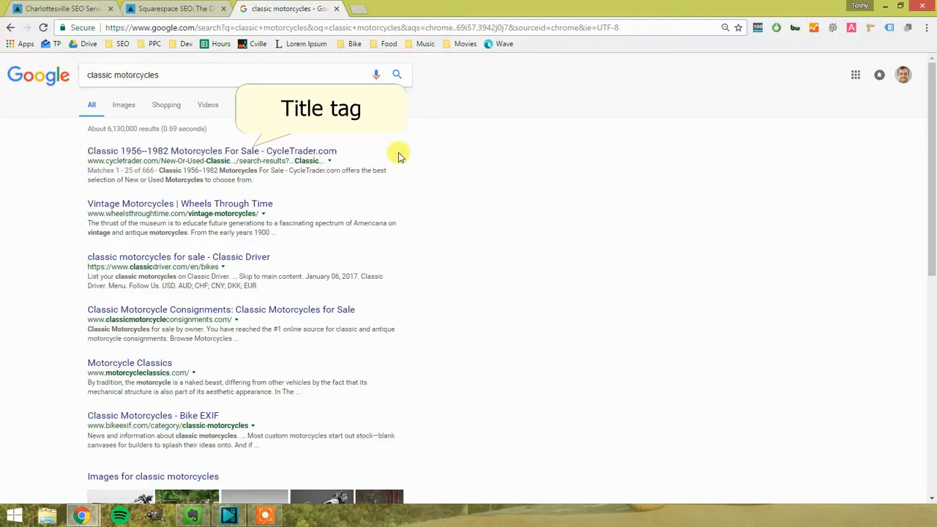
pyautogui.moveTo(315, 154)
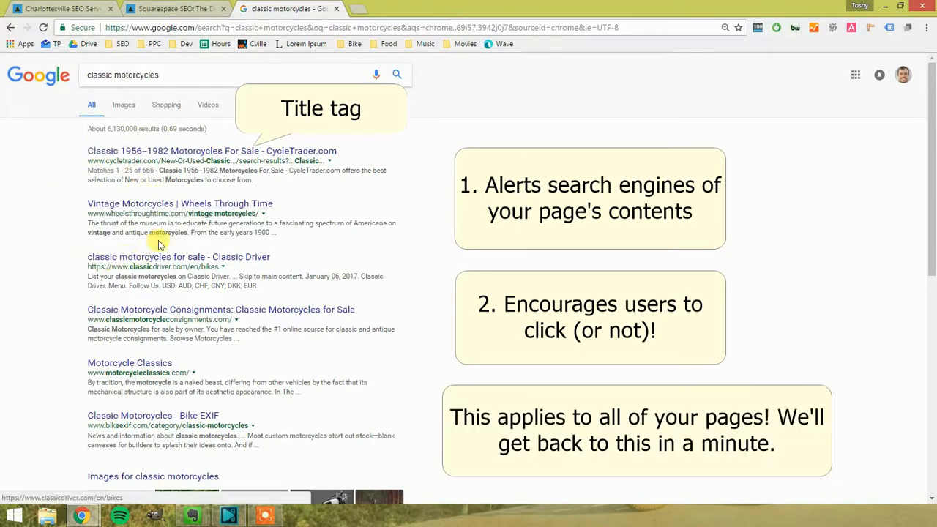
pyautogui.moveTo(208, 196)
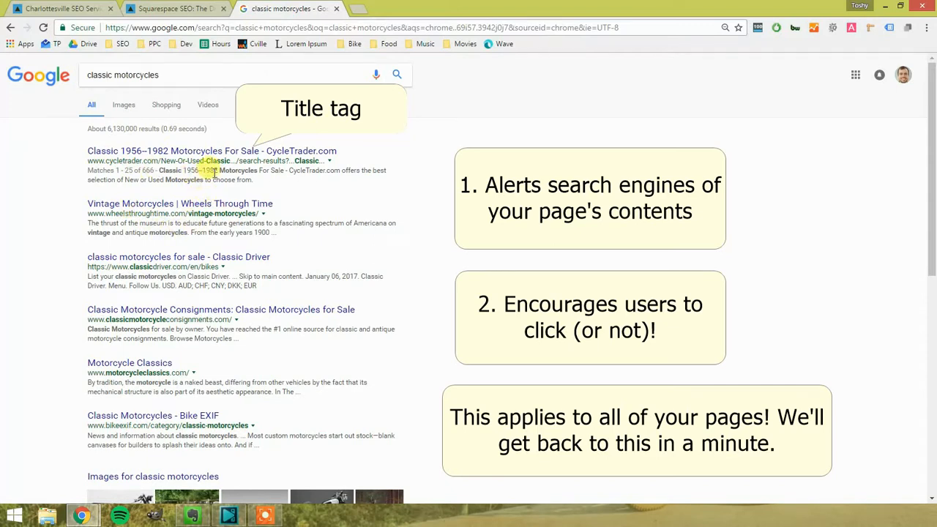
# Switch back to the Squarespace tab with the SEO settings
pyautogui.click(62, 9)
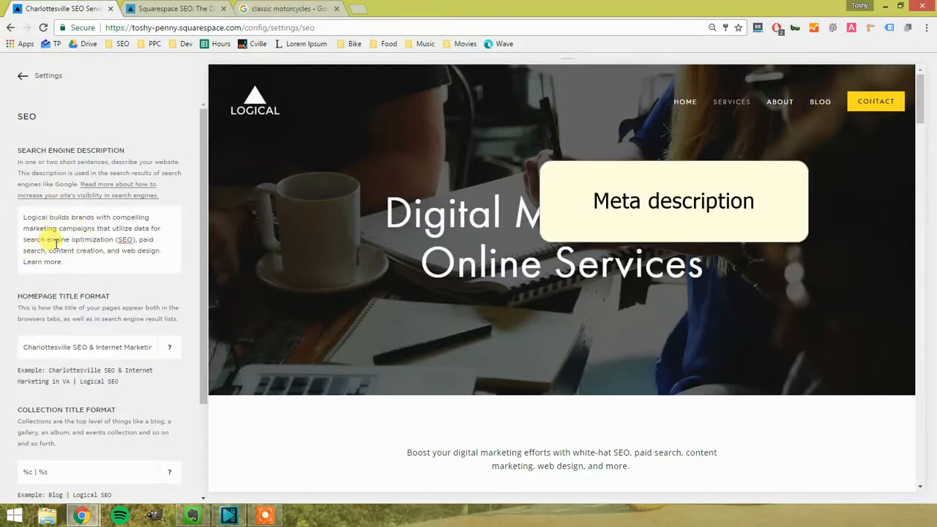
# Switch to the Google results tab for classic motorcycles
pyautogui.click(285, 9)
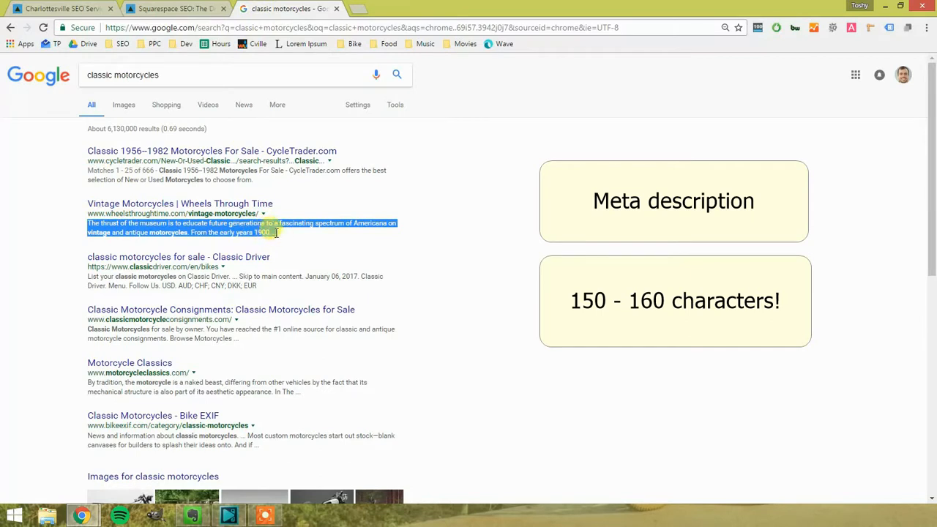
# Deselect the result's snippet text and return to the Squarespace SEO settings
pyautogui.click(266, 223)
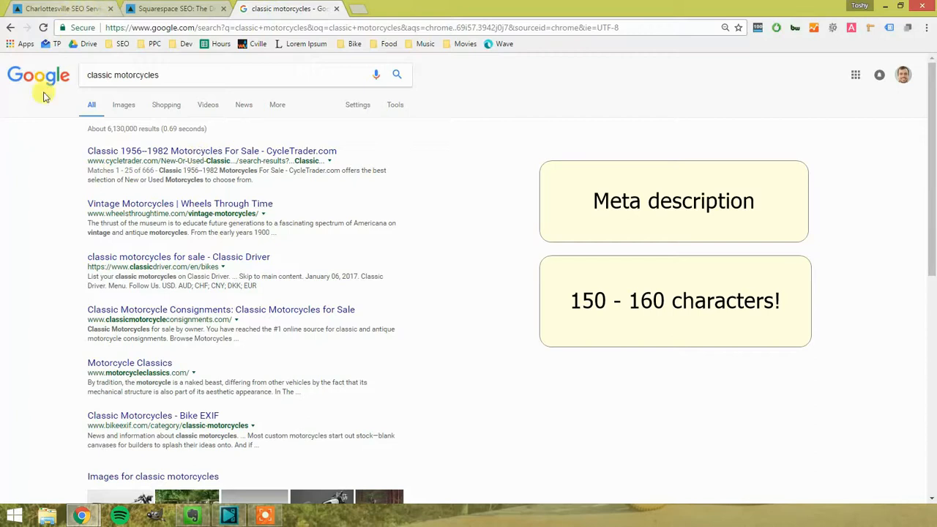
pyautogui.click(62, 9)
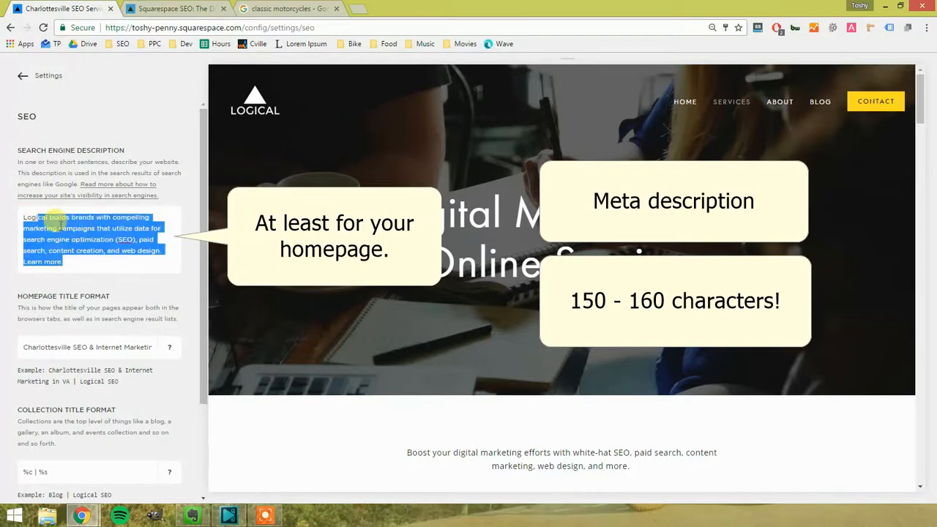
# Bring the Collection and Item Title Format fields (%c | %s, %i | %s) into view
pyautogui.scroll(-3)
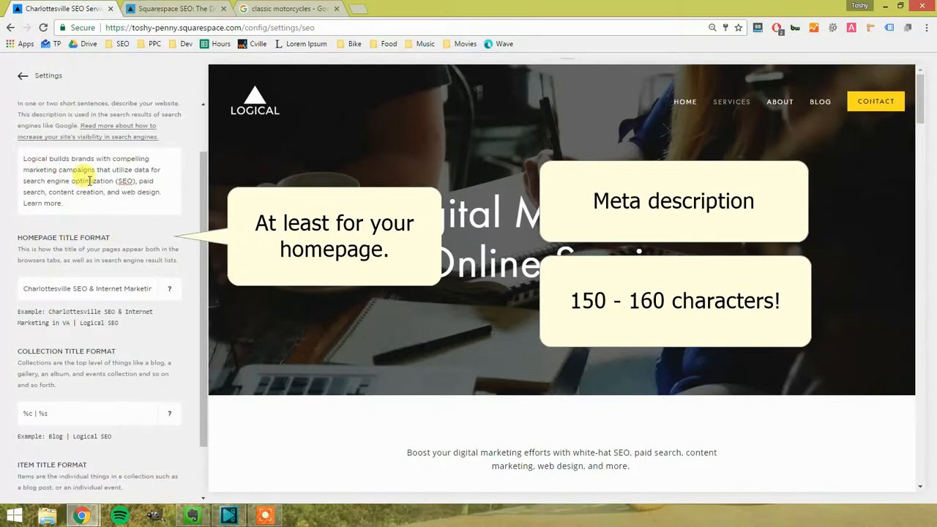
pyautogui.scroll(-3)
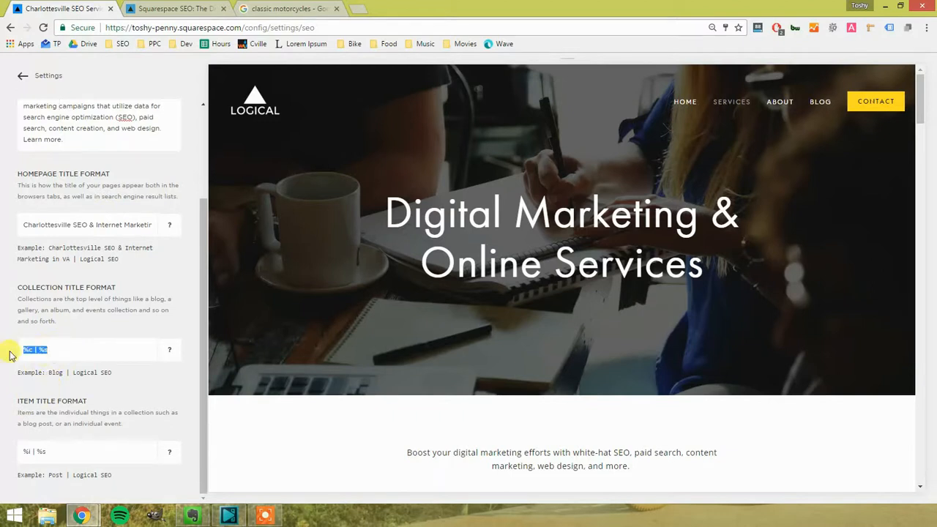
pyautogui.moveTo(53, 423)
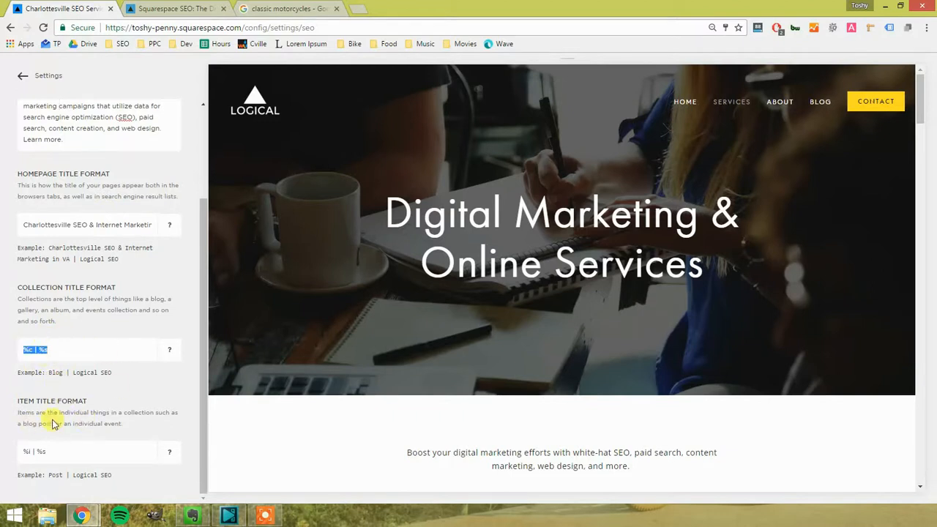
pyautogui.click(52, 451)
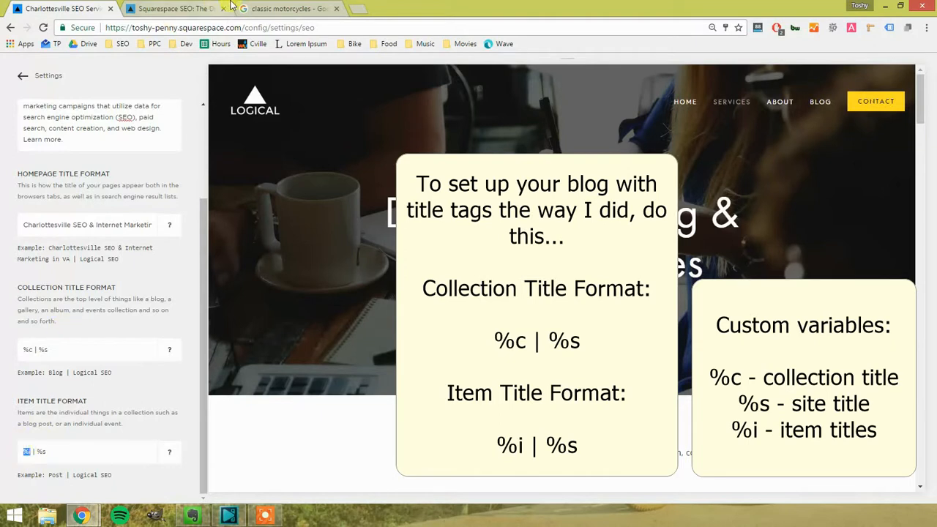
# Review the classic motorcycles results' page titles, then return to the Squarespace settings
pyautogui.click(285, 8)
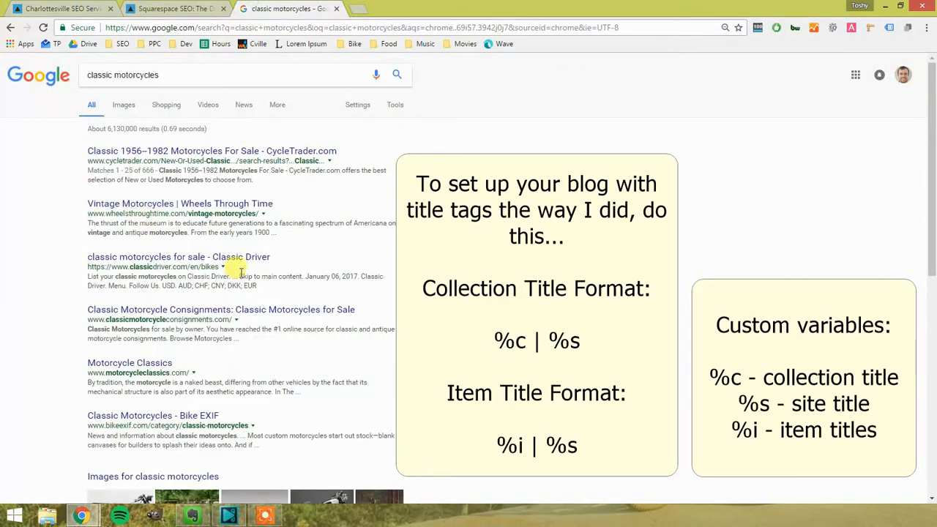
pyautogui.moveTo(79, 151)
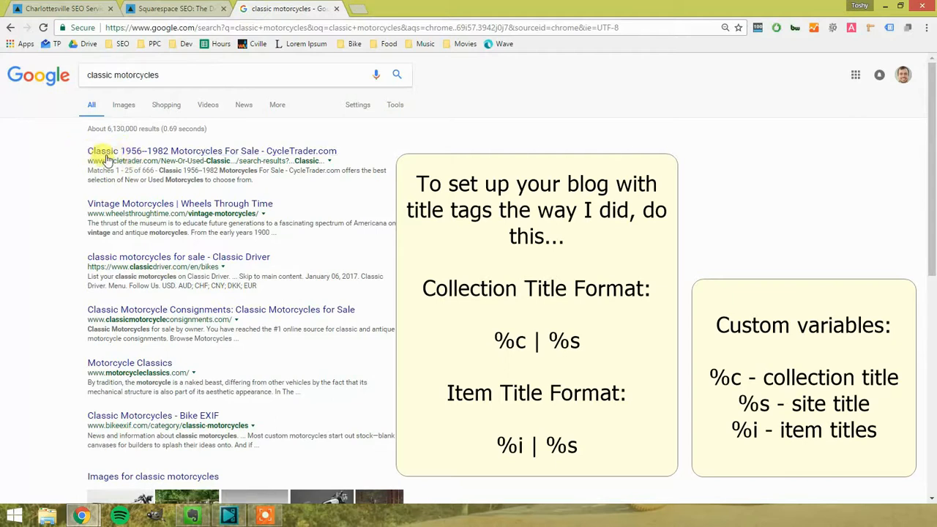
pyautogui.moveTo(167, 151)
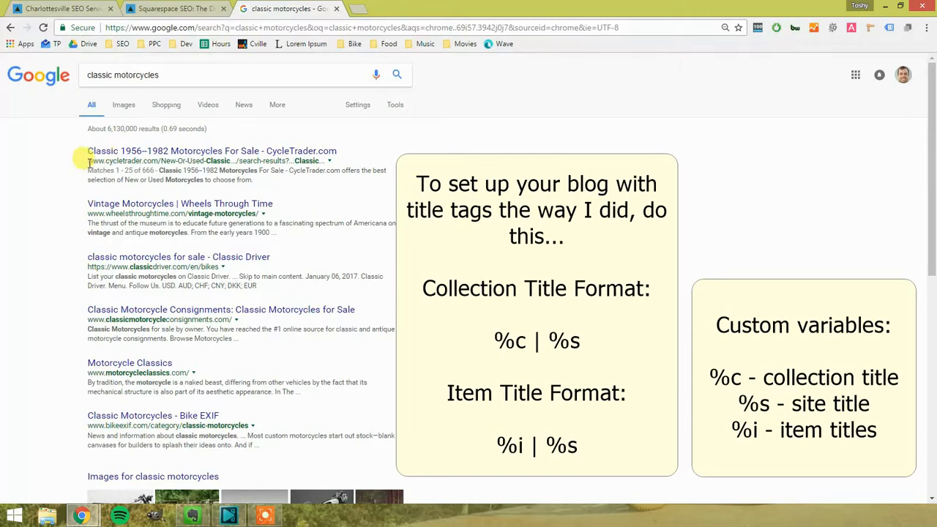
pyautogui.click(62, 9)
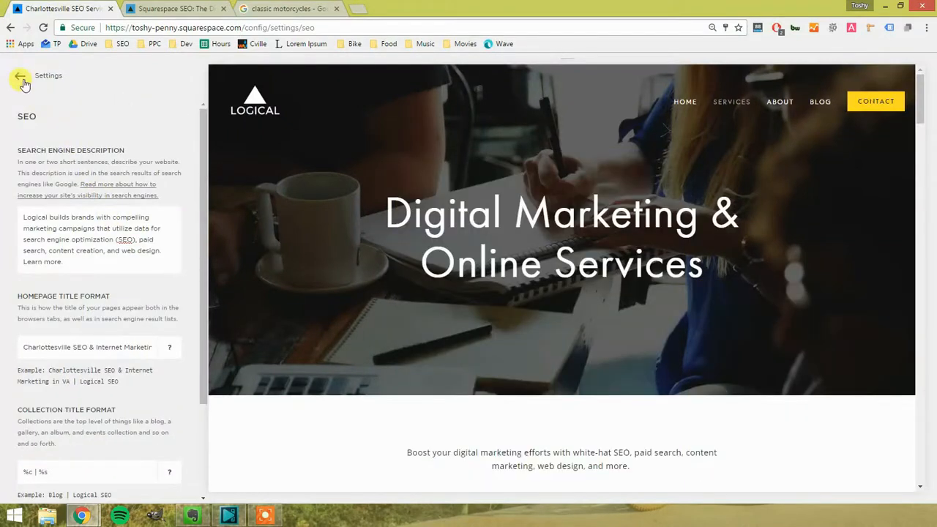
# Back out of SEO settings to the Home menu and show the Pages list with Services subpages
pyautogui.click(21, 76)
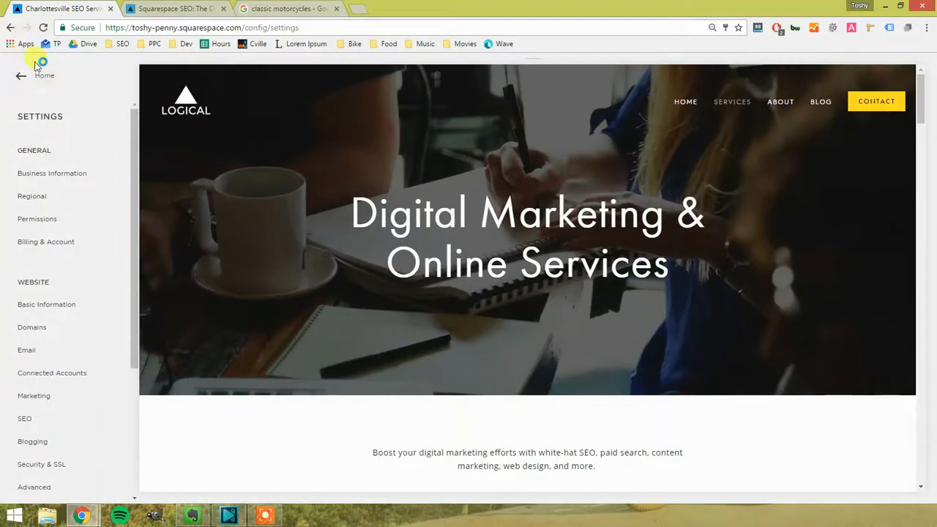
pyautogui.click(20, 76)
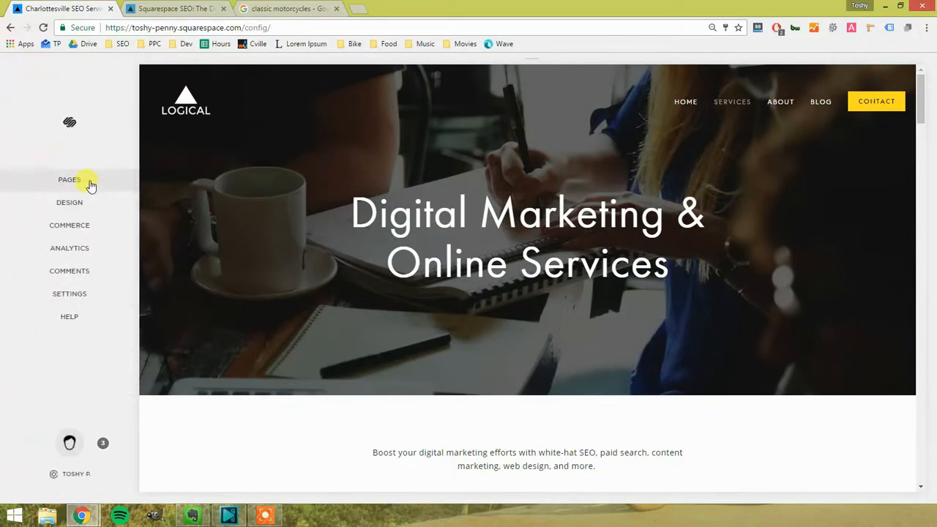
pyautogui.click(68, 178)
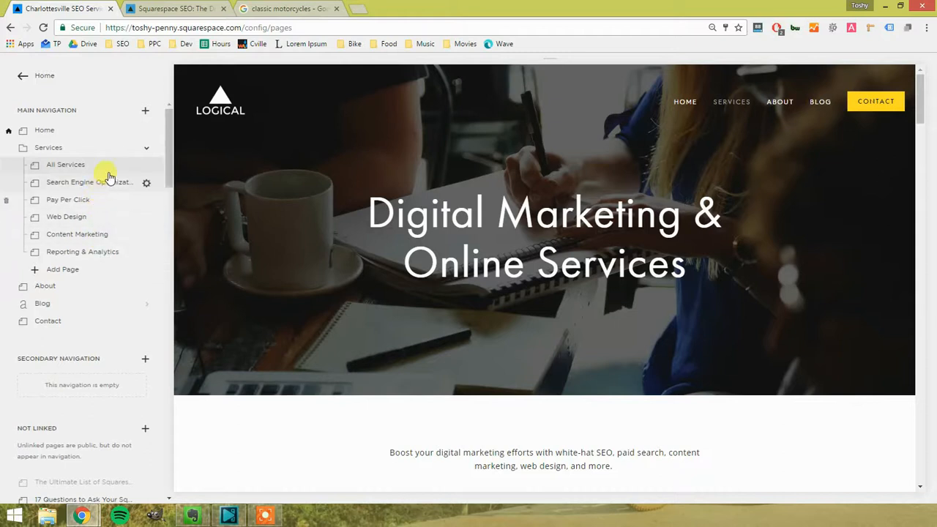
pyautogui.moveTo(85, 129)
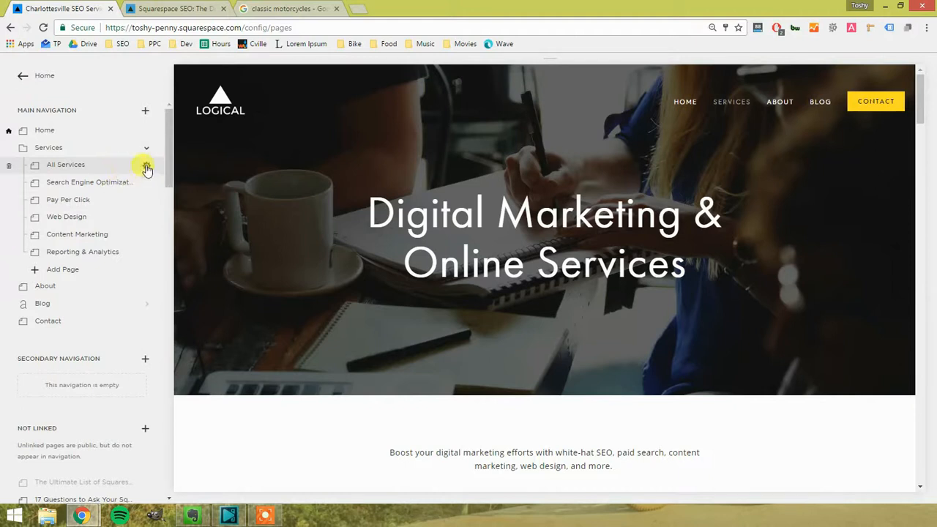
pyautogui.click(147, 164)
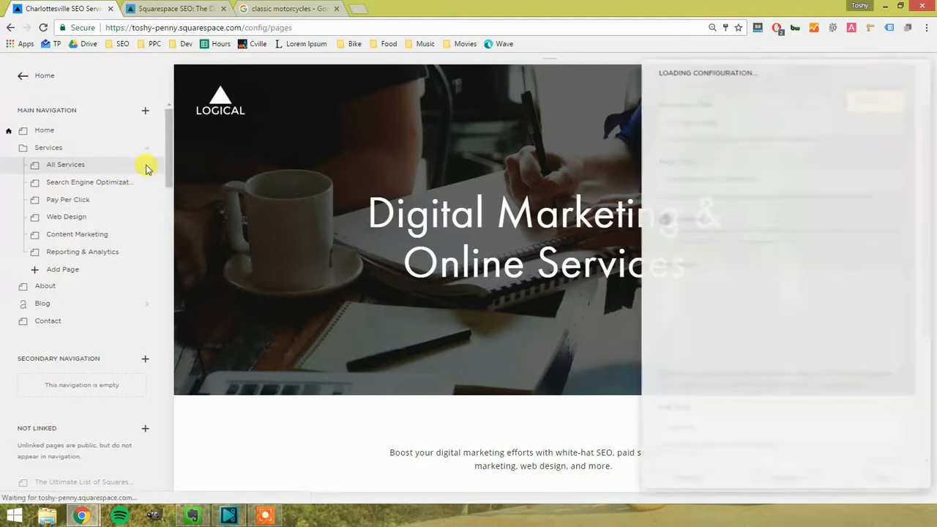
pyautogui.click(64, 164)
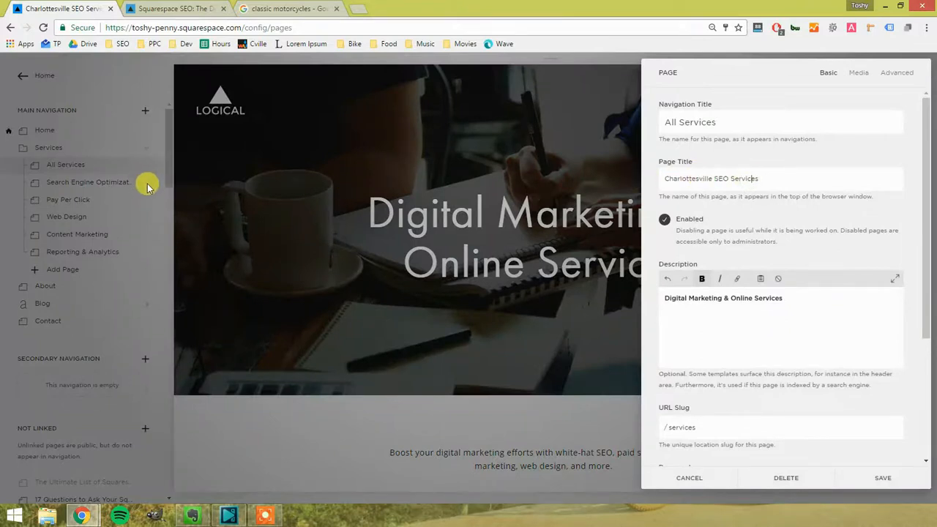
pyautogui.moveTo(141, 167)
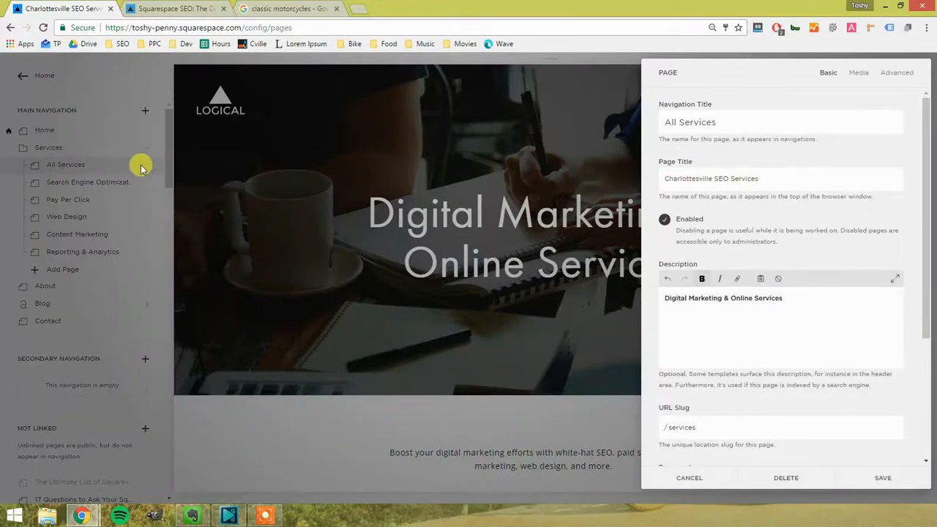
pyautogui.moveTo(150, 177)
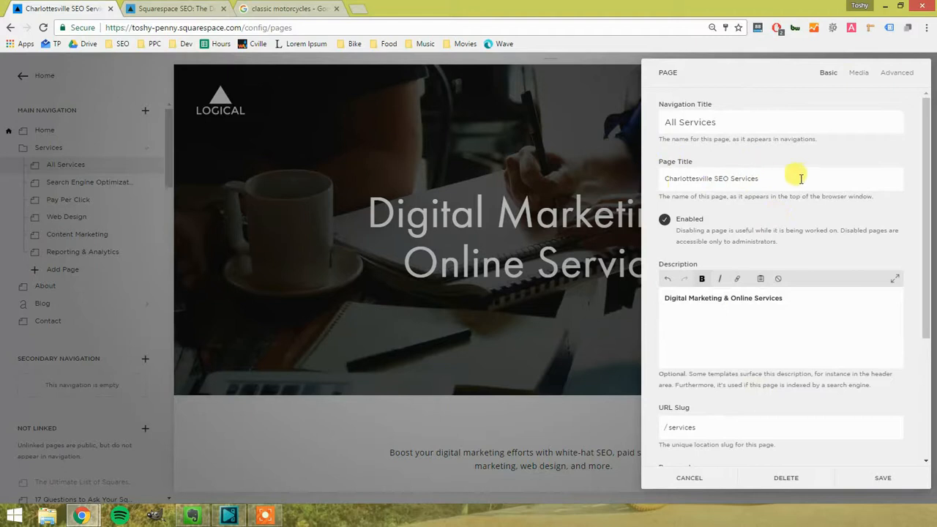
pyautogui.tripleClick(711, 179)
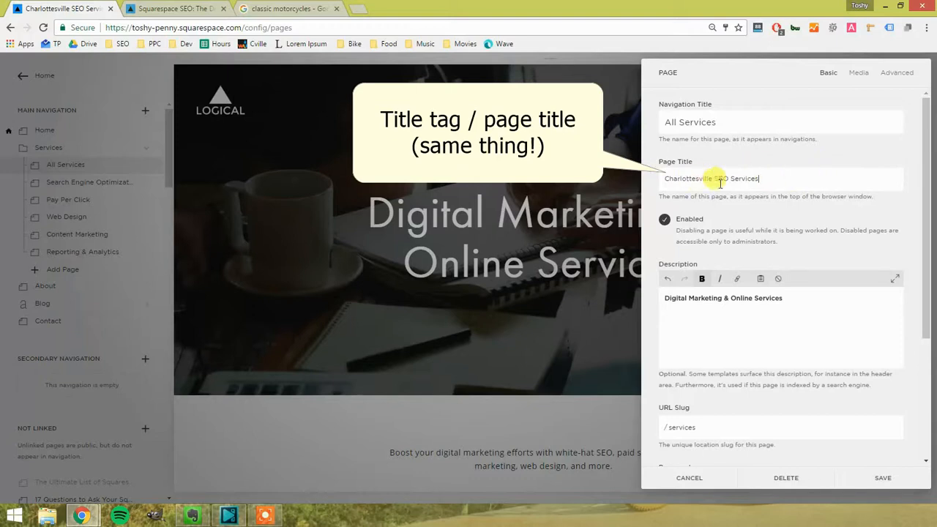
pyautogui.tripleClick(712, 178)
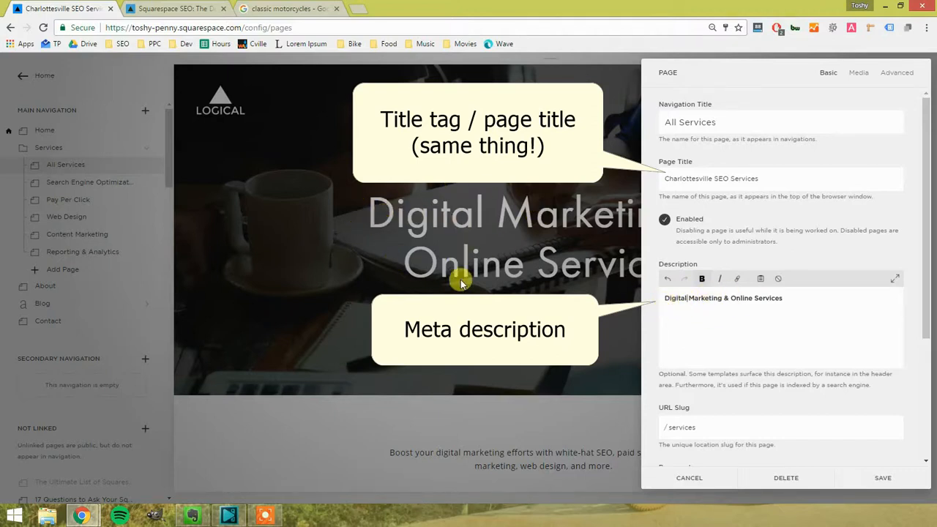
pyautogui.moveTo(505, 210)
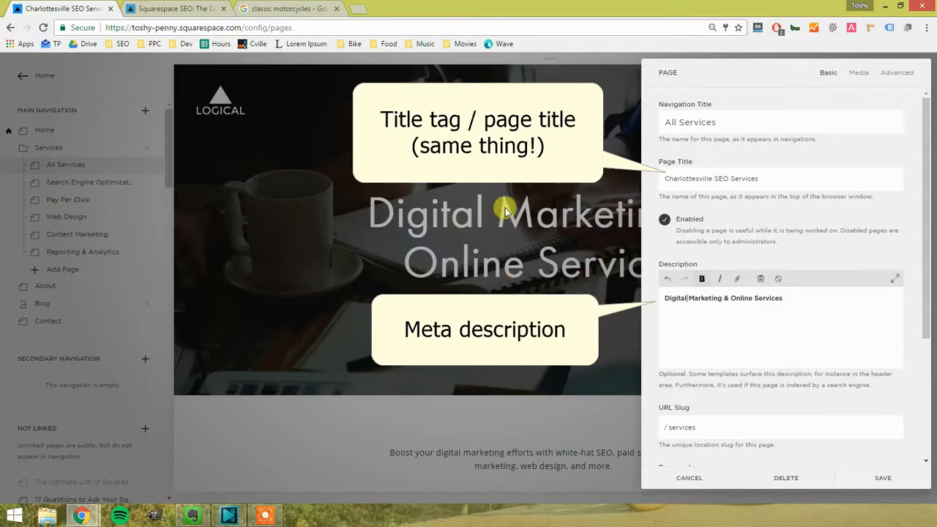
pyautogui.tripleClick(723, 299)
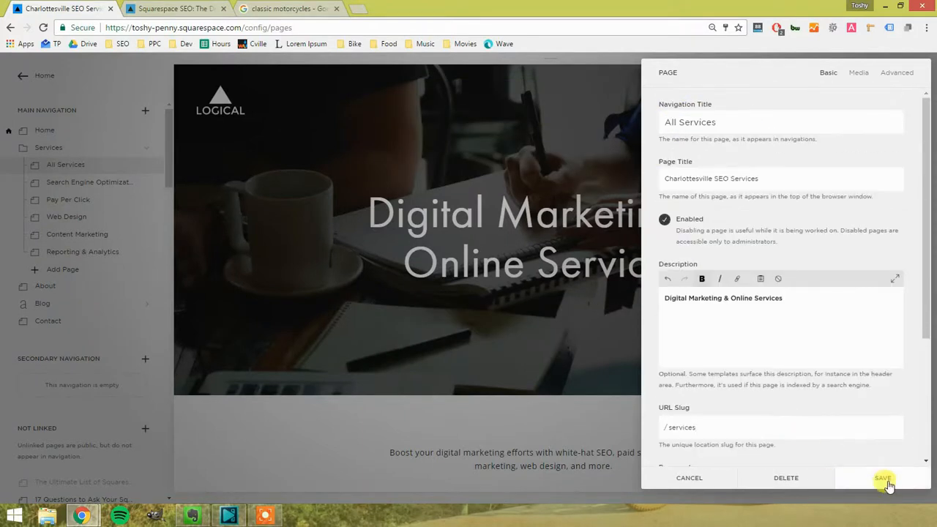
pyautogui.click(883, 478)
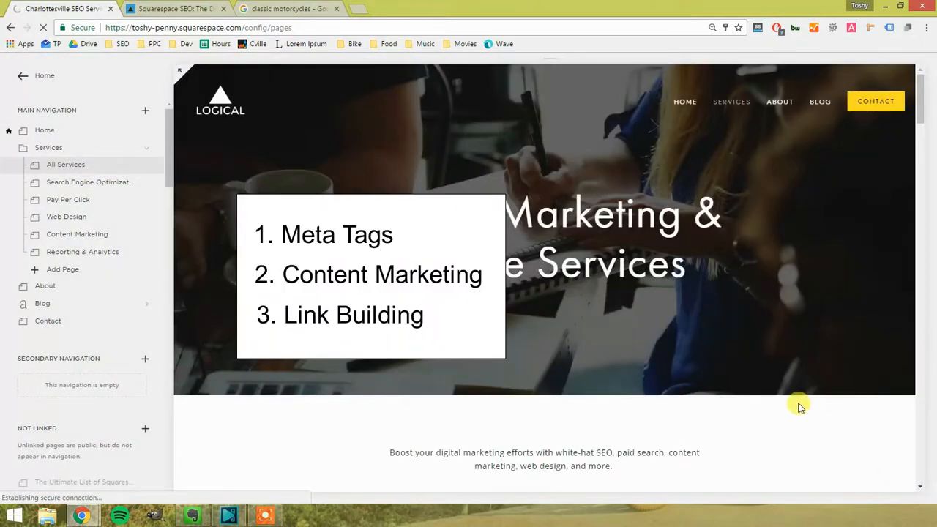
pyautogui.scroll(-3)
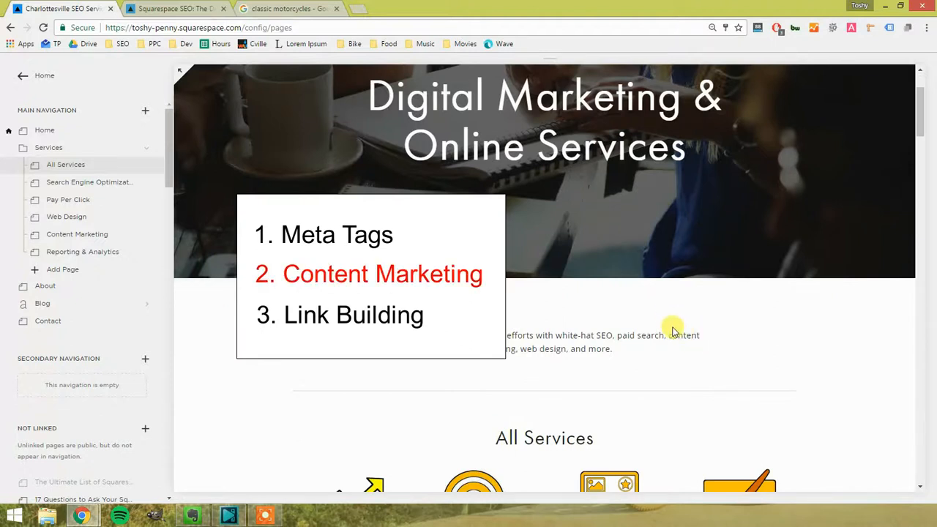
pyautogui.scroll(-3)
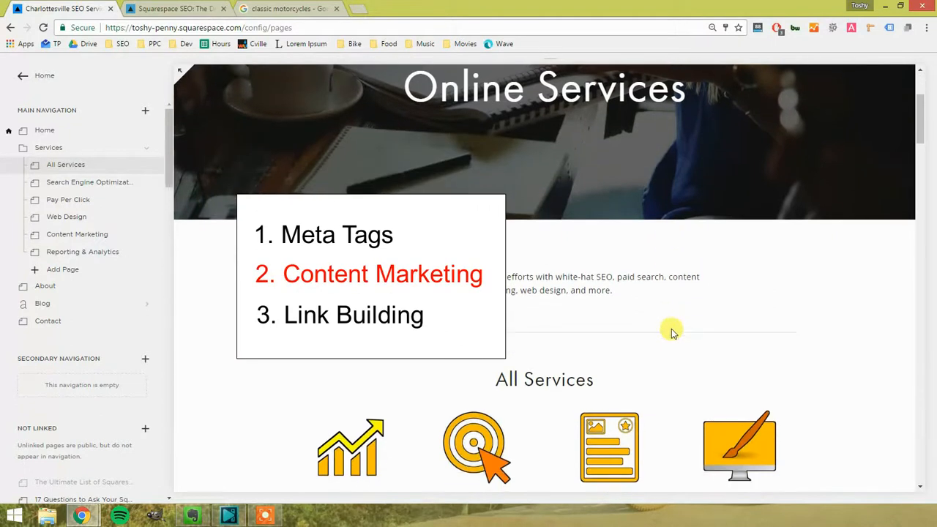
pyautogui.scroll(-3)
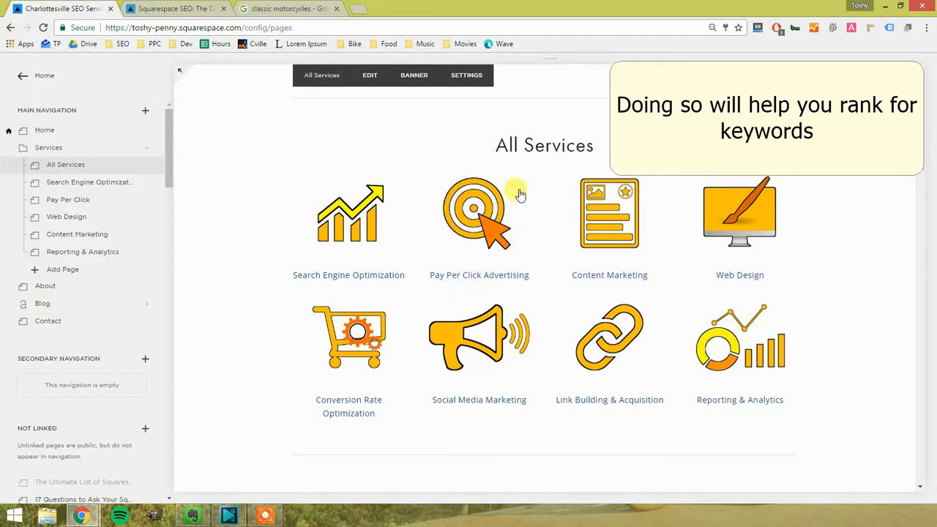
pyautogui.moveTo(518, 217)
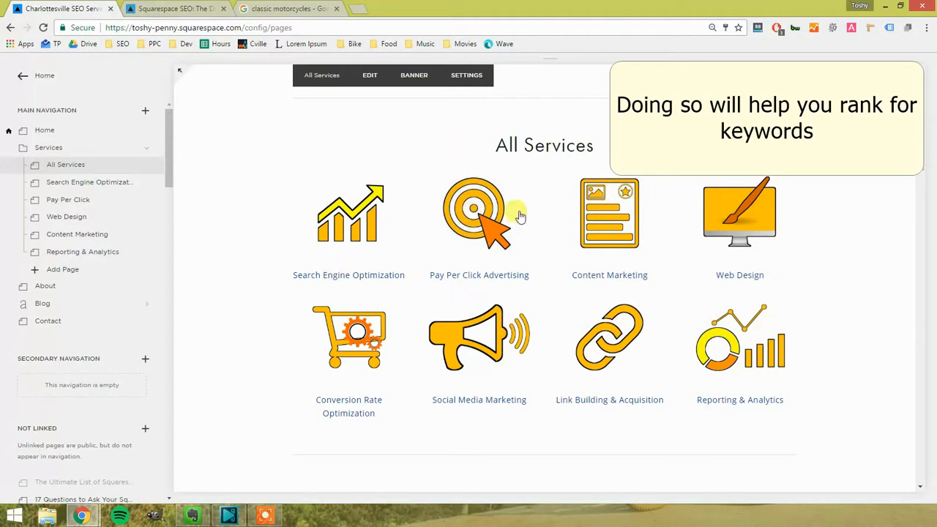
pyautogui.scroll(-3)
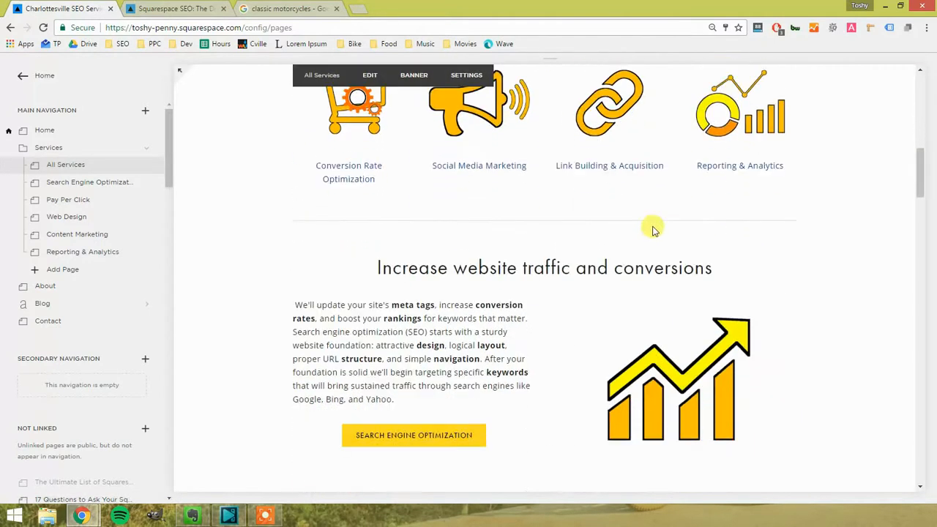
pyautogui.scroll(-3)
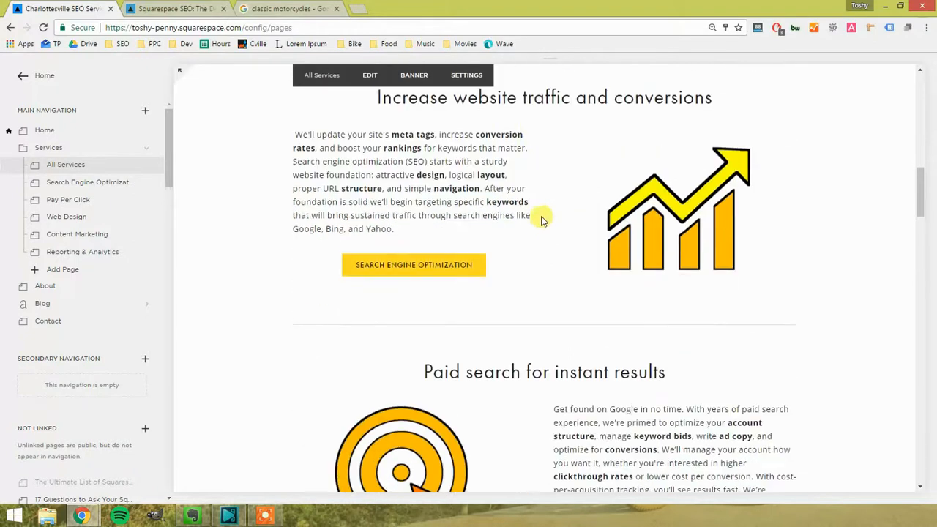
pyautogui.scroll(-3)
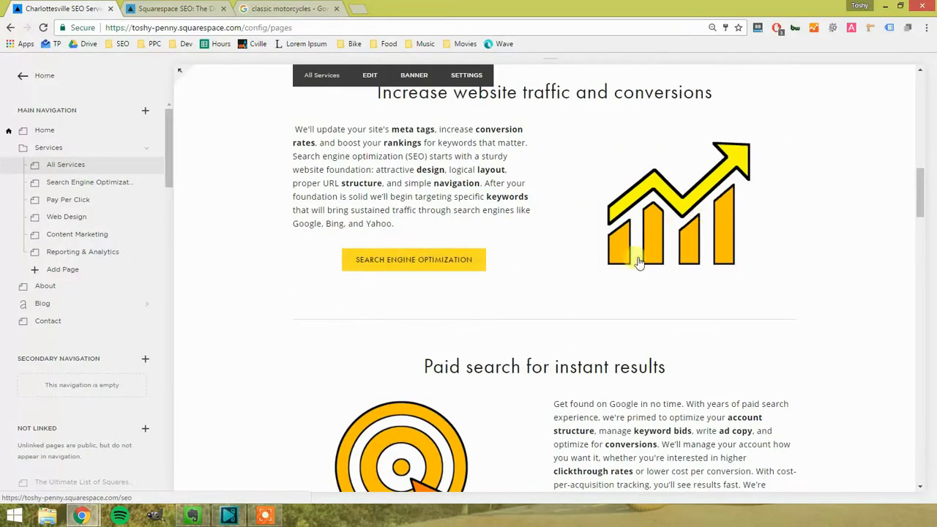
pyautogui.scroll(-3)
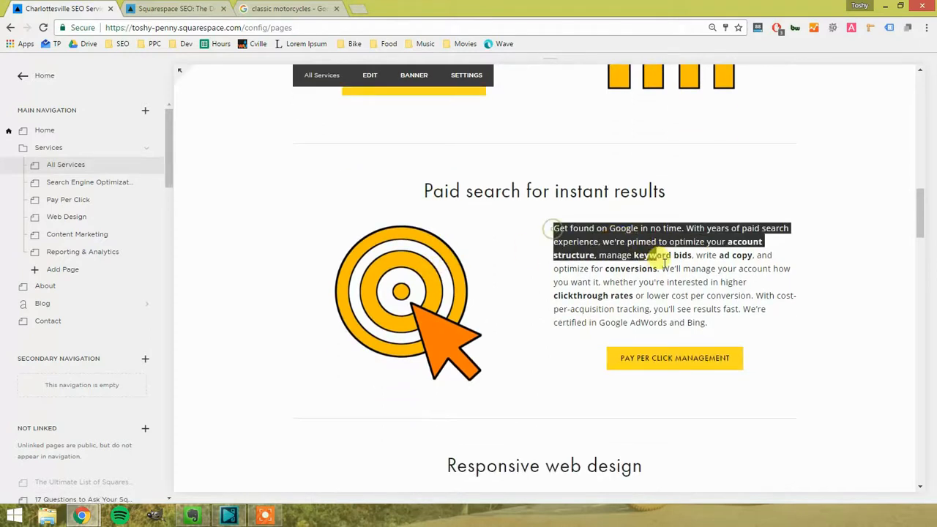
pyautogui.click(686, 275)
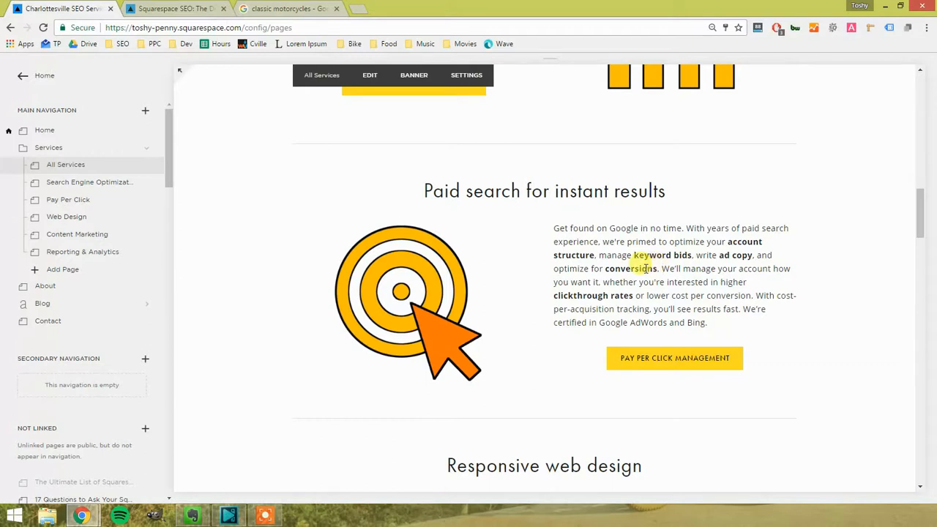
pyautogui.scroll(-3)
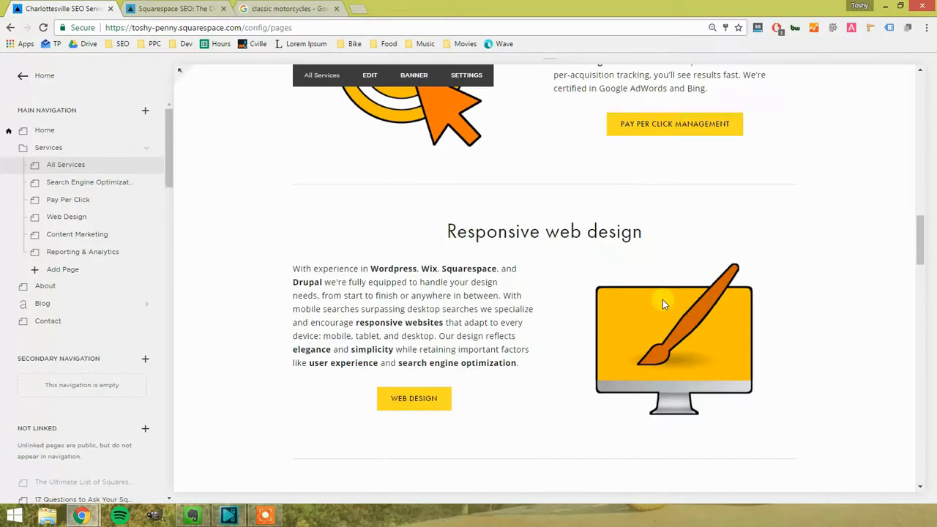
pyautogui.scroll(-3)
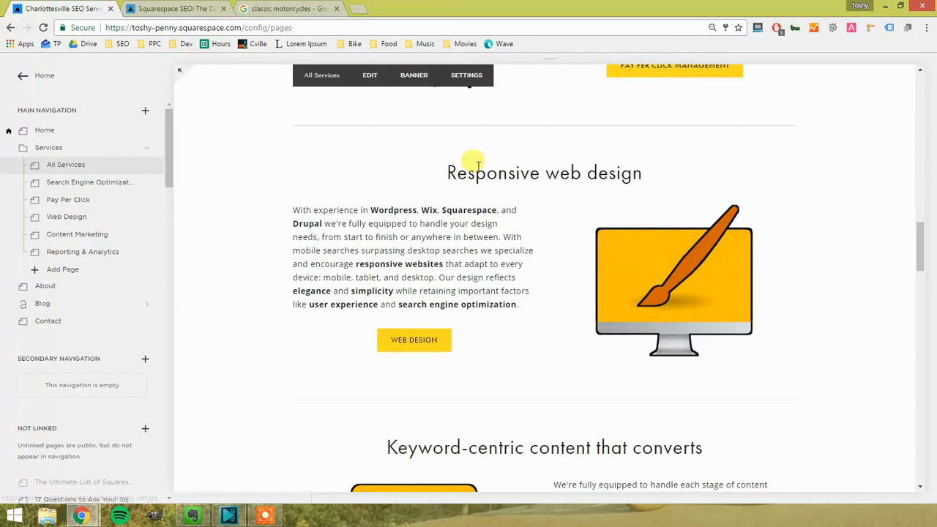
pyautogui.moveTo(618, 252)
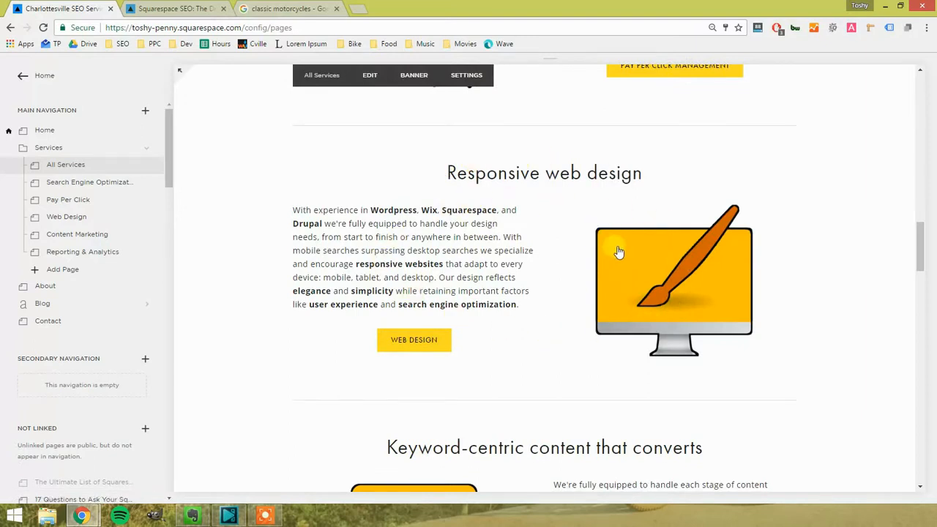
pyautogui.scroll(-3)
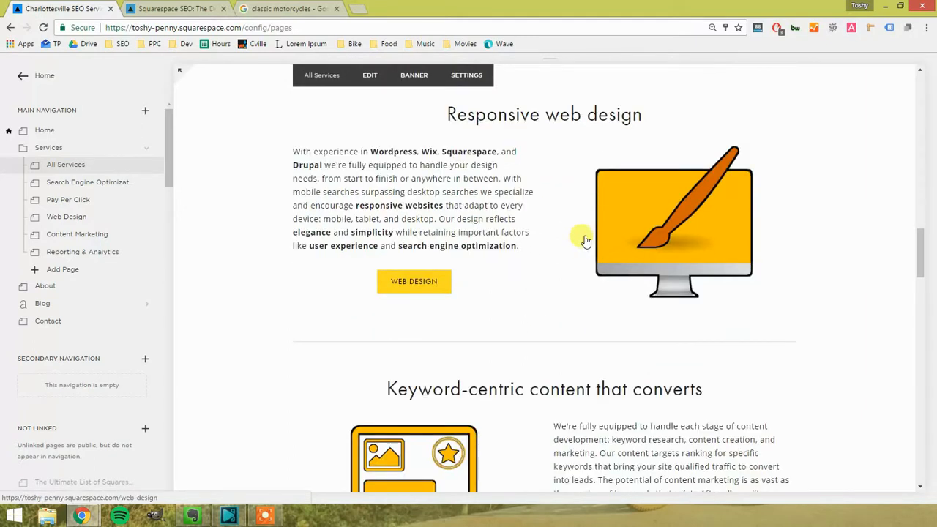
pyautogui.scroll(-3)
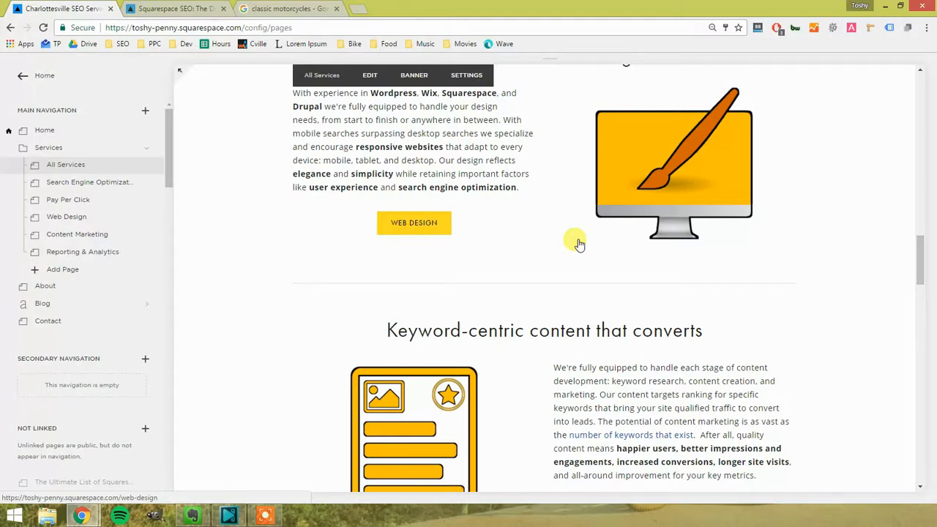
pyautogui.scroll(-3)
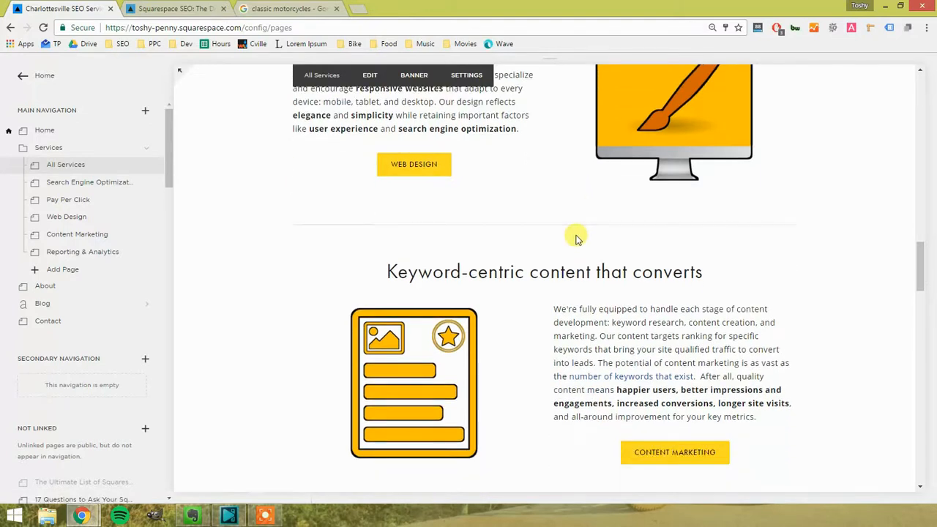
pyautogui.moveTo(578, 245)
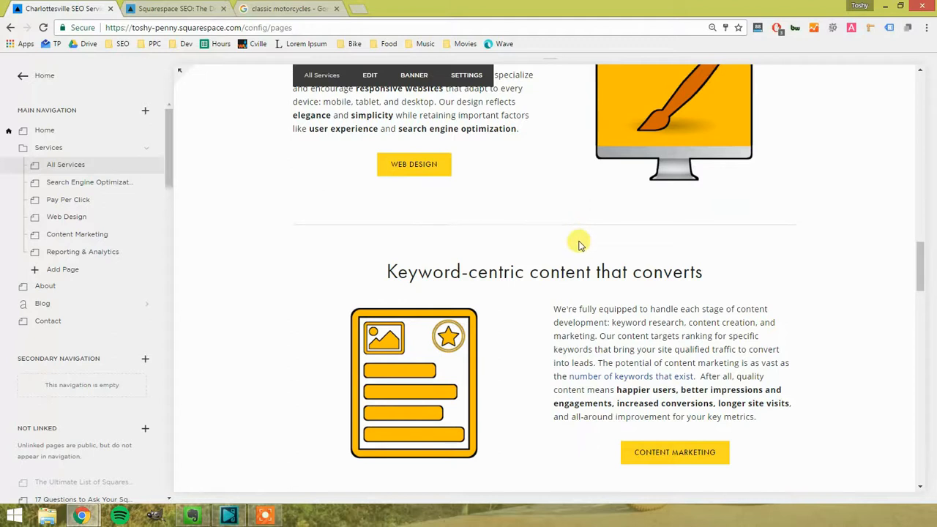
pyautogui.scroll(-3)
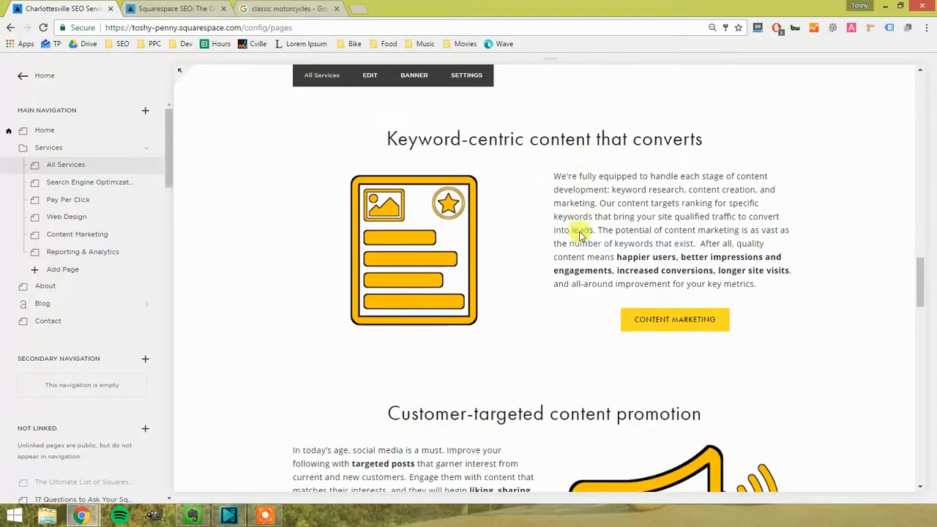
pyautogui.scroll(-3)
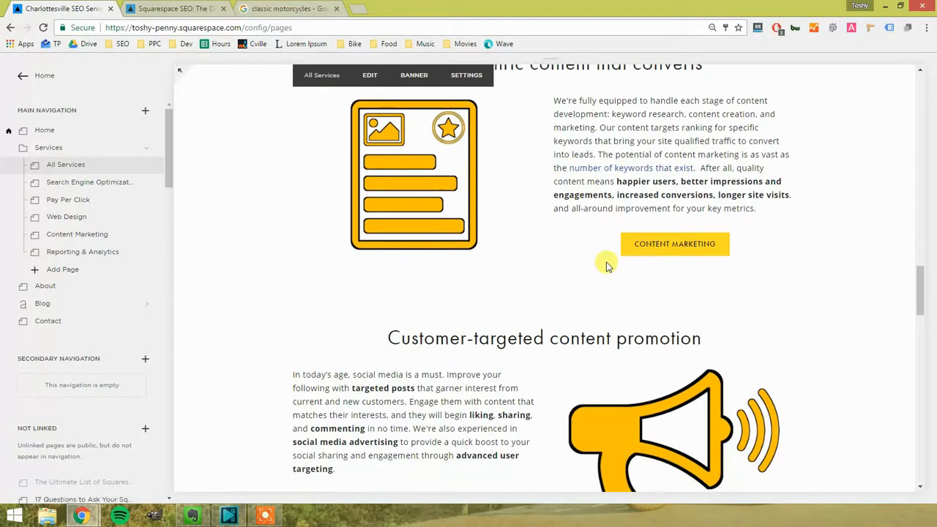
pyautogui.scroll(-3)
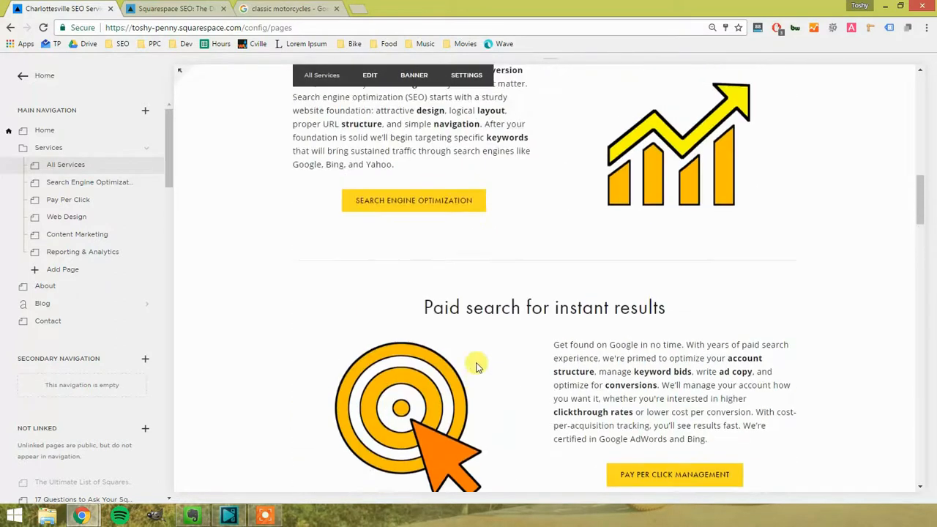
# Scroll through the services page content around Paid search
pyautogui.scroll(3)
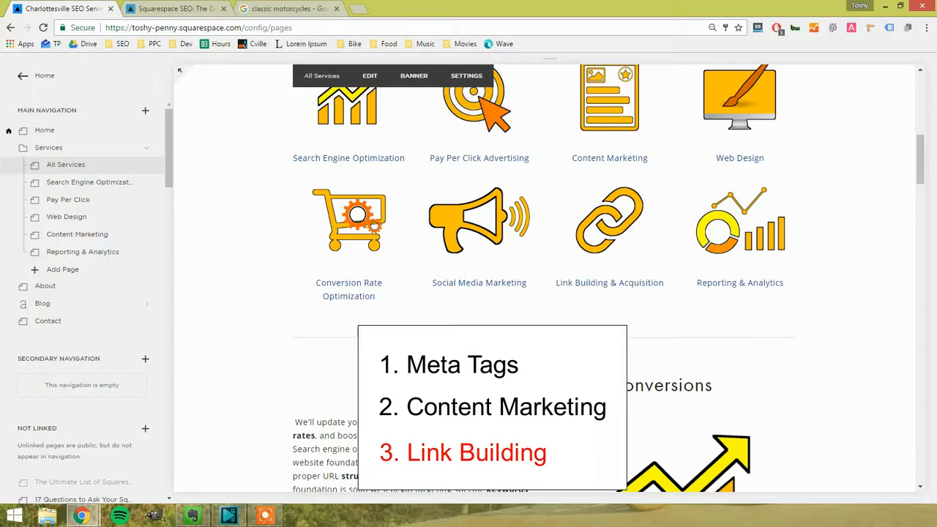
pyautogui.scroll(-3)
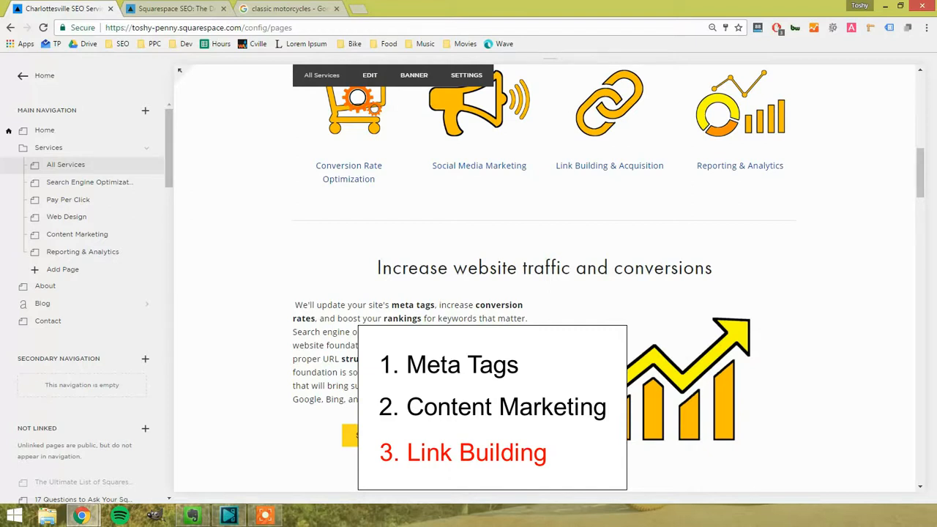
pyautogui.scroll(-3)
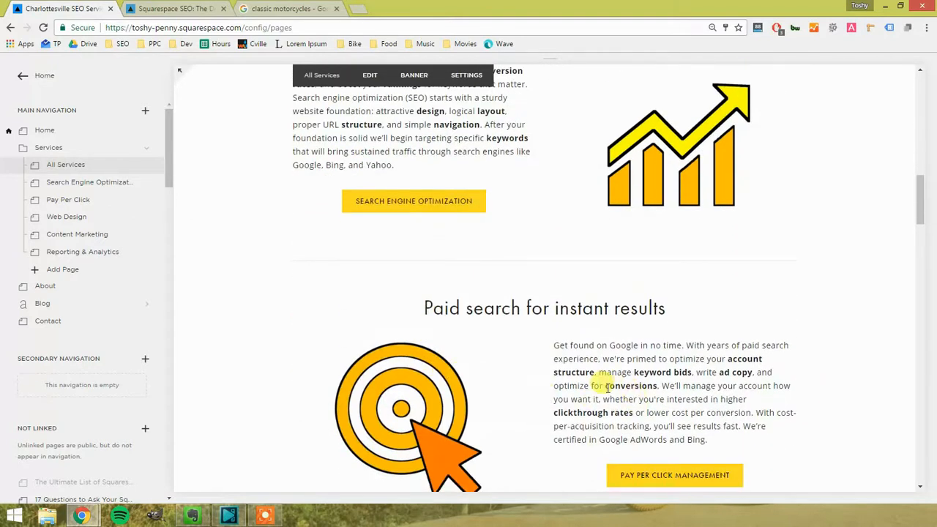
pyautogui.doubleClick(629, 387)
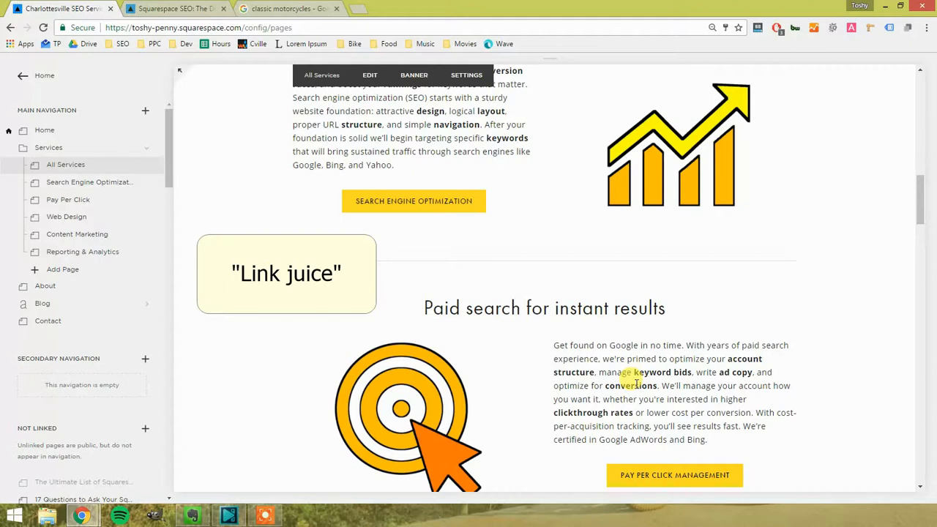
pyautogui.scroll(-3)
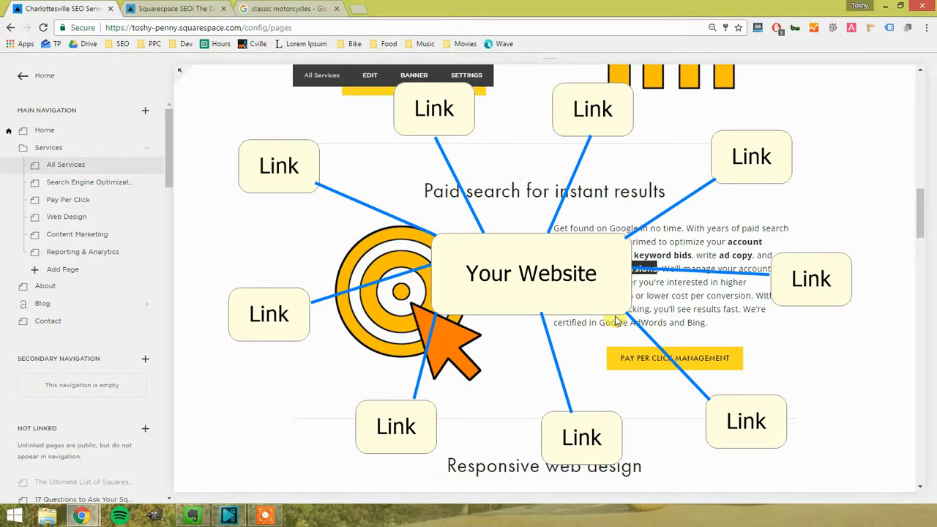
pyautogui.scroll(-3)
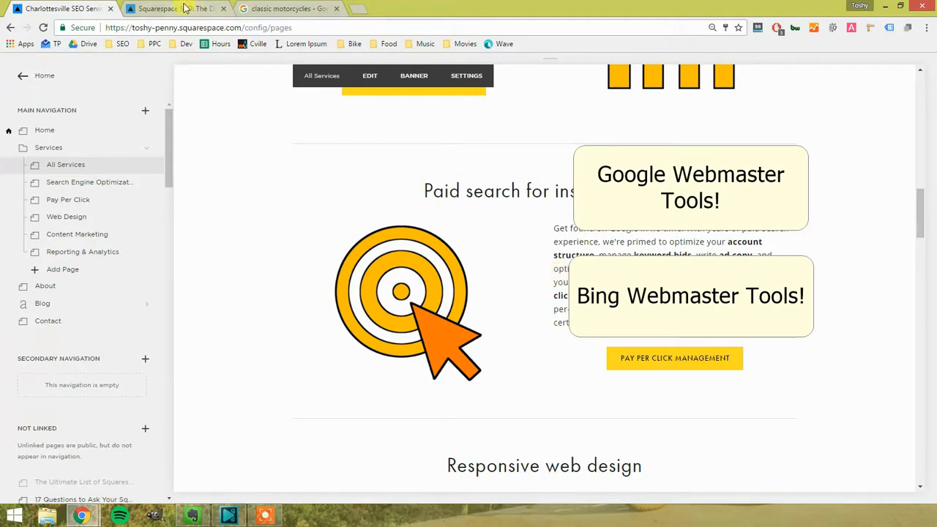
# Switch to the 'Squarespace SEO: The Definitive SEO Guide' article tab
pyautogui.click(176, 9)
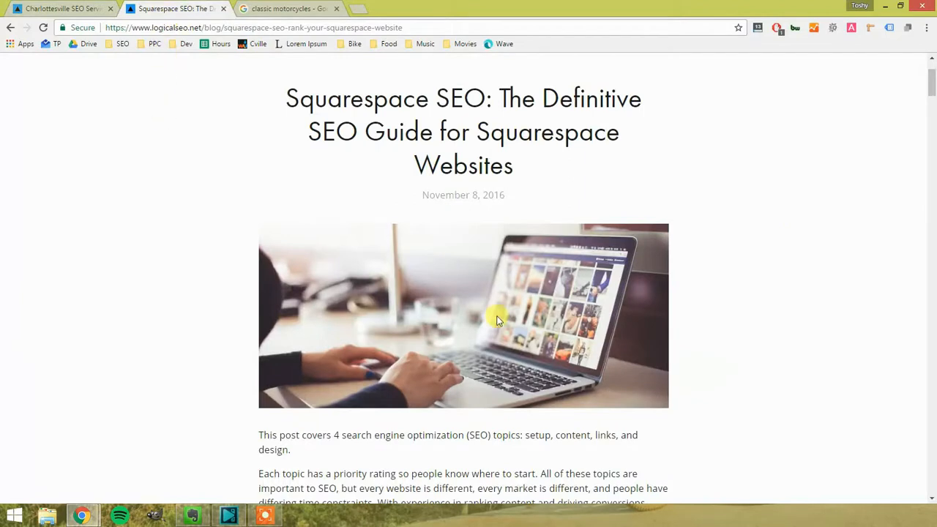
pyautogui.moveTo(379, 154)
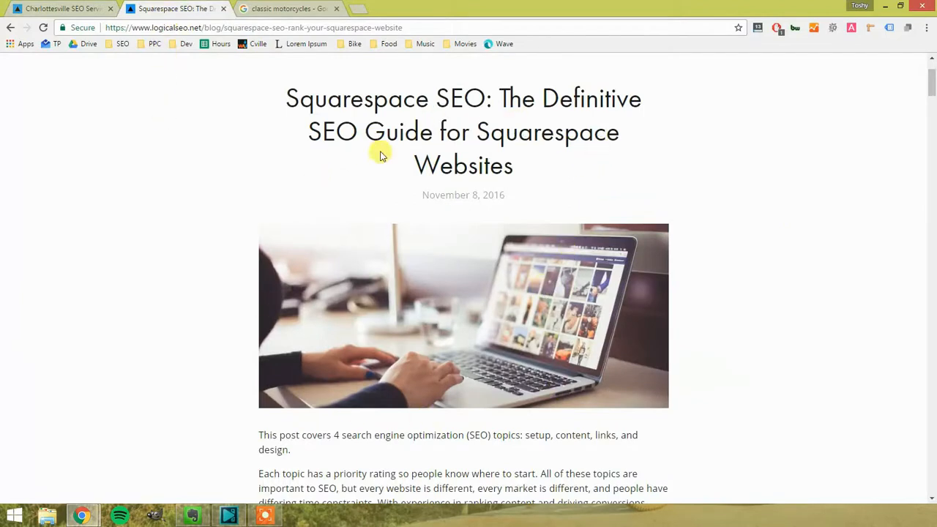
pyautogui.moveTo(666, 331)
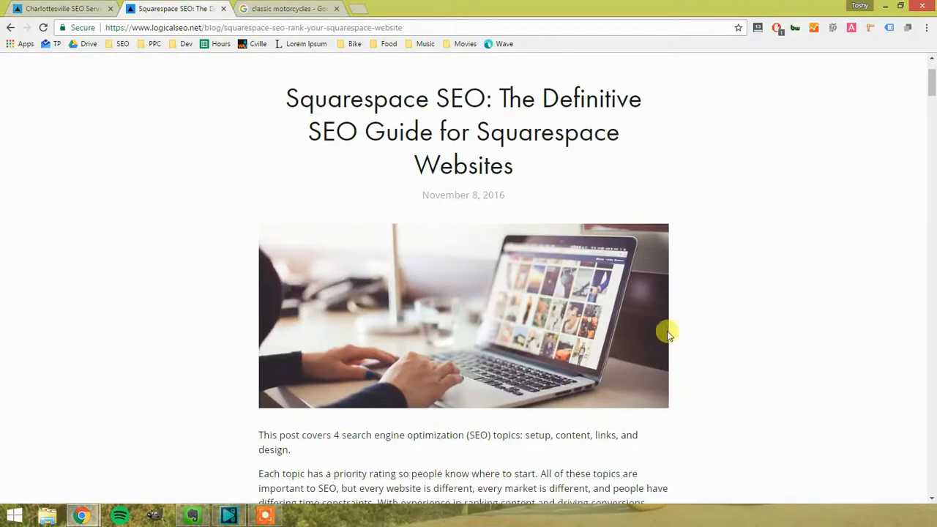
pyautogui.scroll(-3)
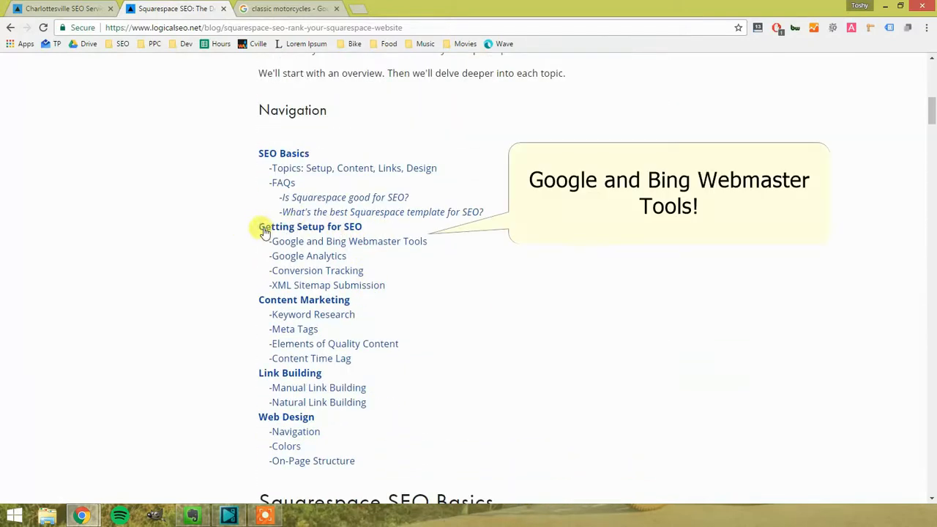
pyautogui.moveTo(319, 467)
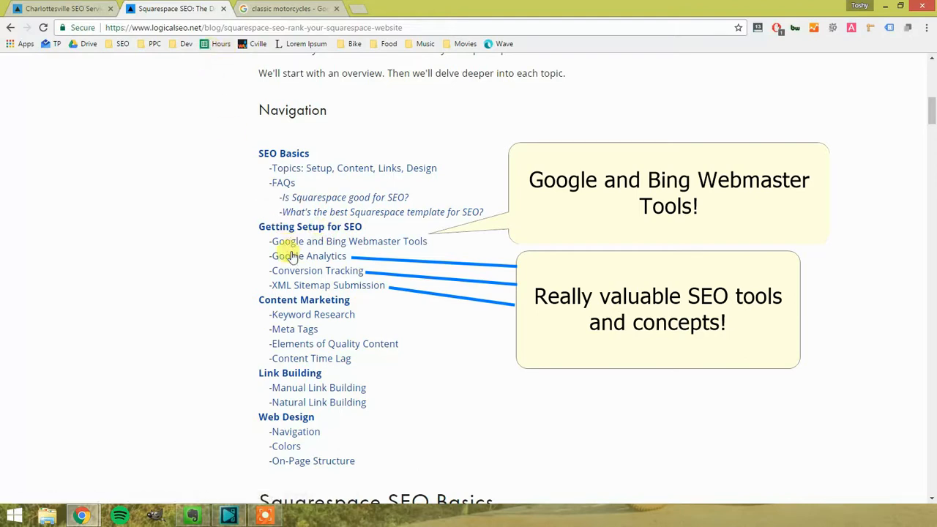
pyautogui.moveTo(290, 255)
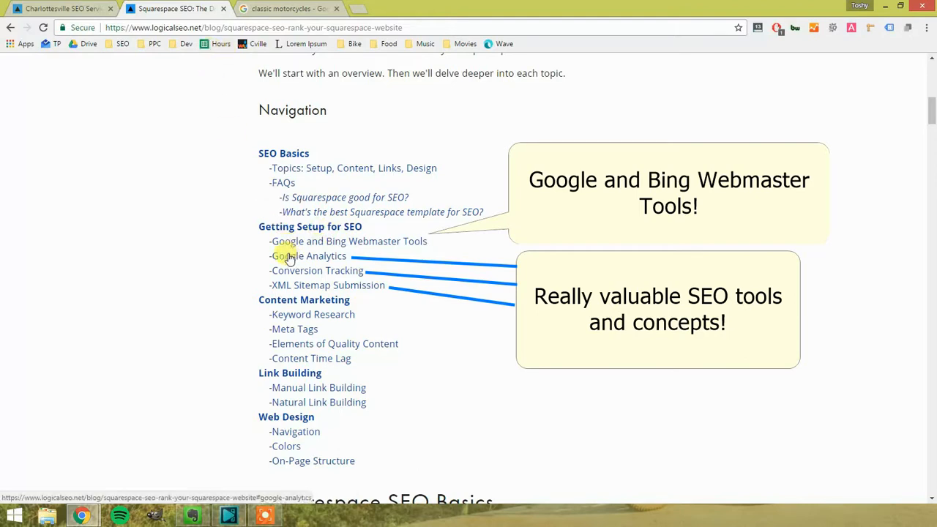